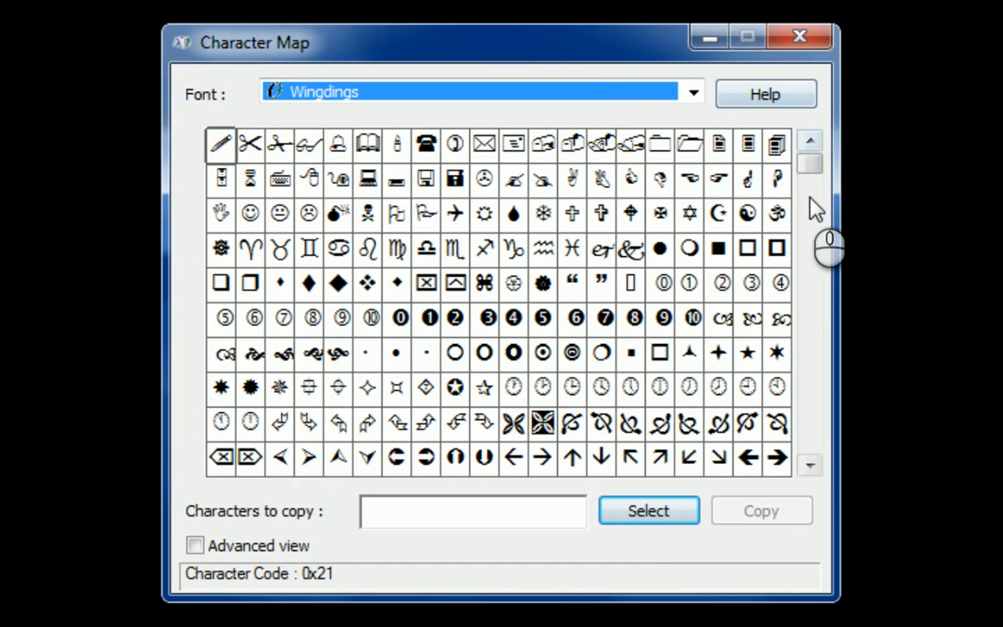
Enter the Wingdings diamond, circle and looped-square symbols as text, then pick it for exploding.
scroll("down", 3)
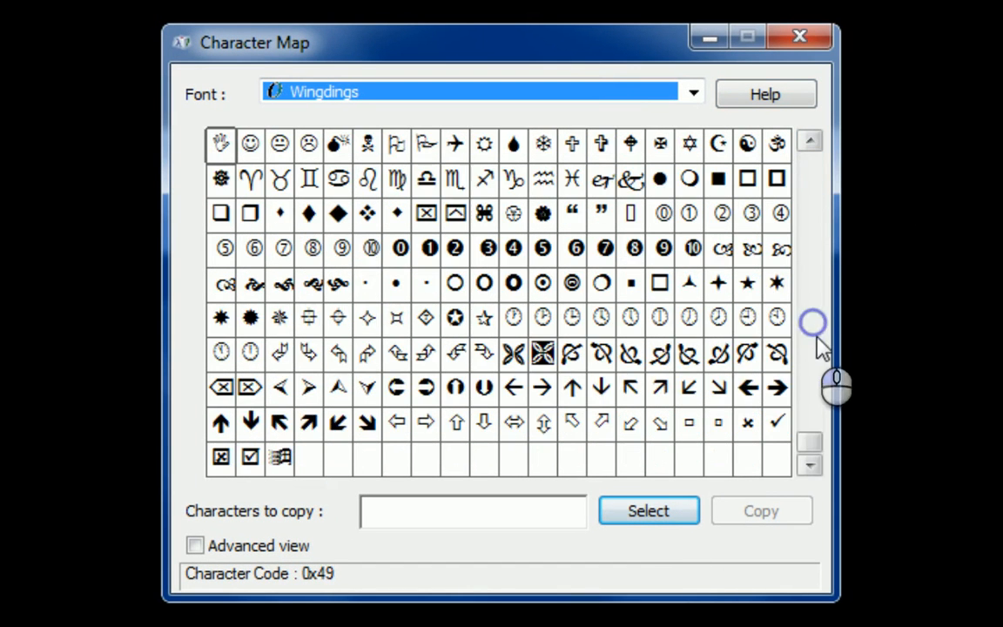
mouse_move(814, 439)
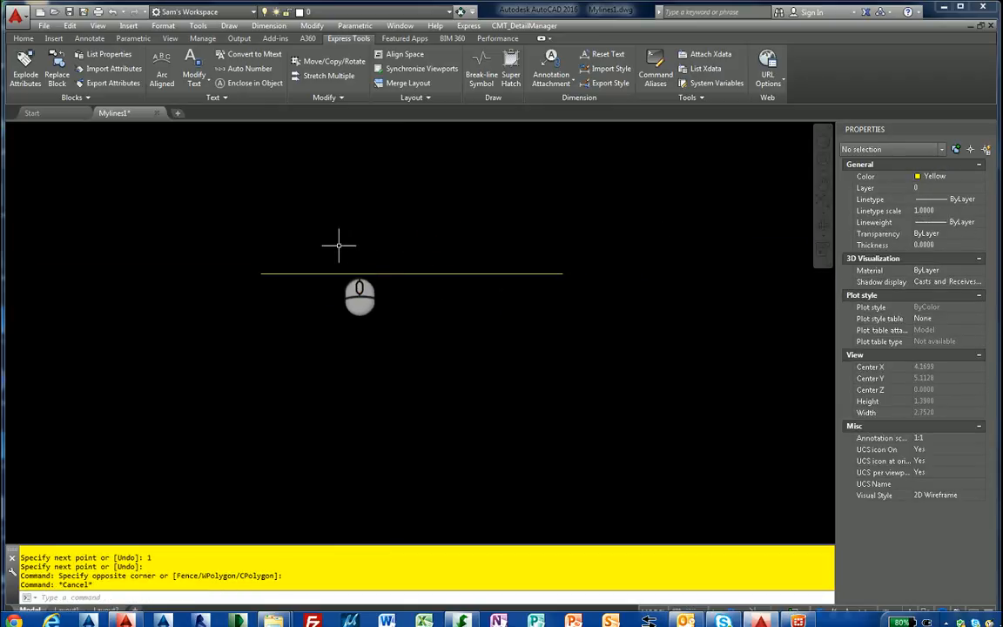
mouse_move(320, 387)
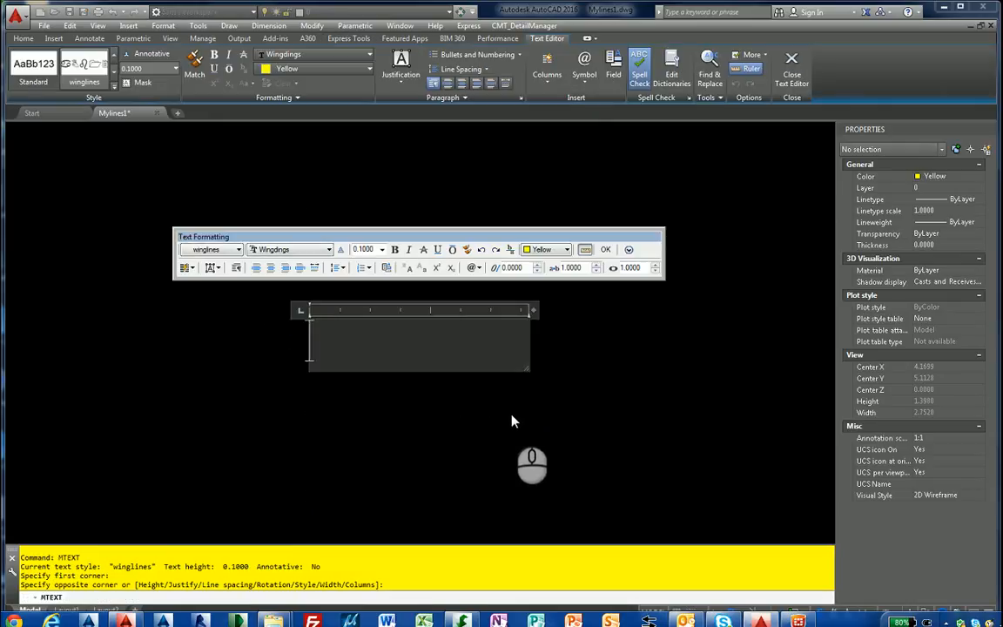
type("◆")
left_click(426, 597)
type("x")
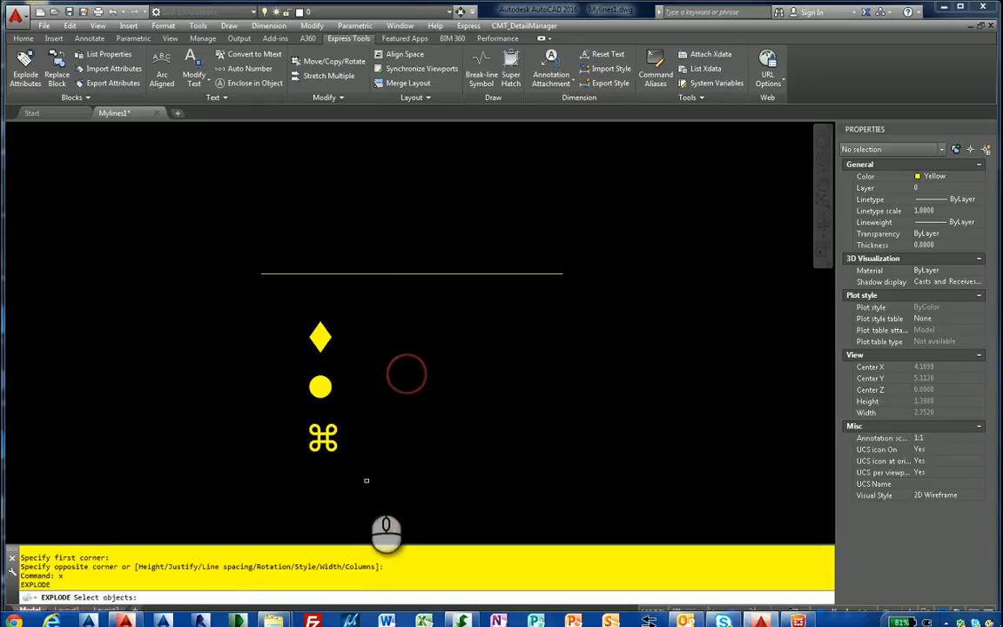
left_click(407, 374)
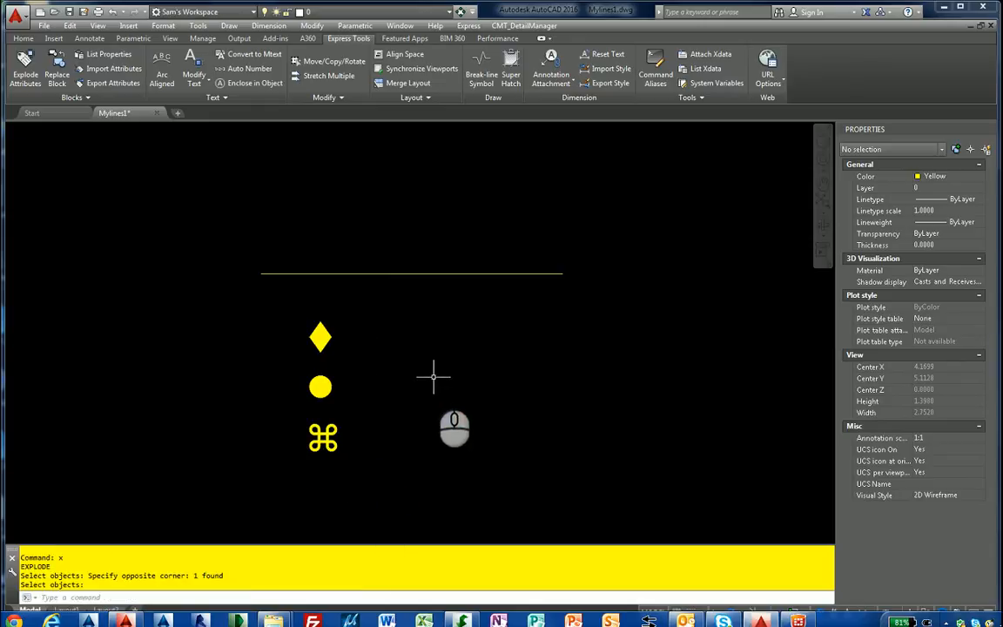
mouse_move(409, 405)
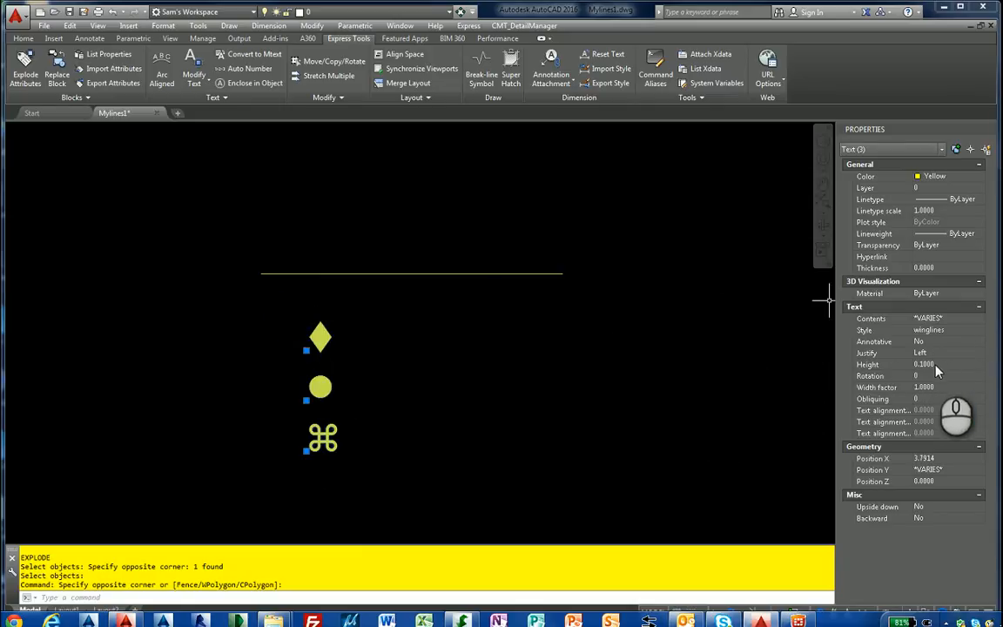
Set the three symbol texts' justification to Middle center in Properties.
left_click(980, 352)
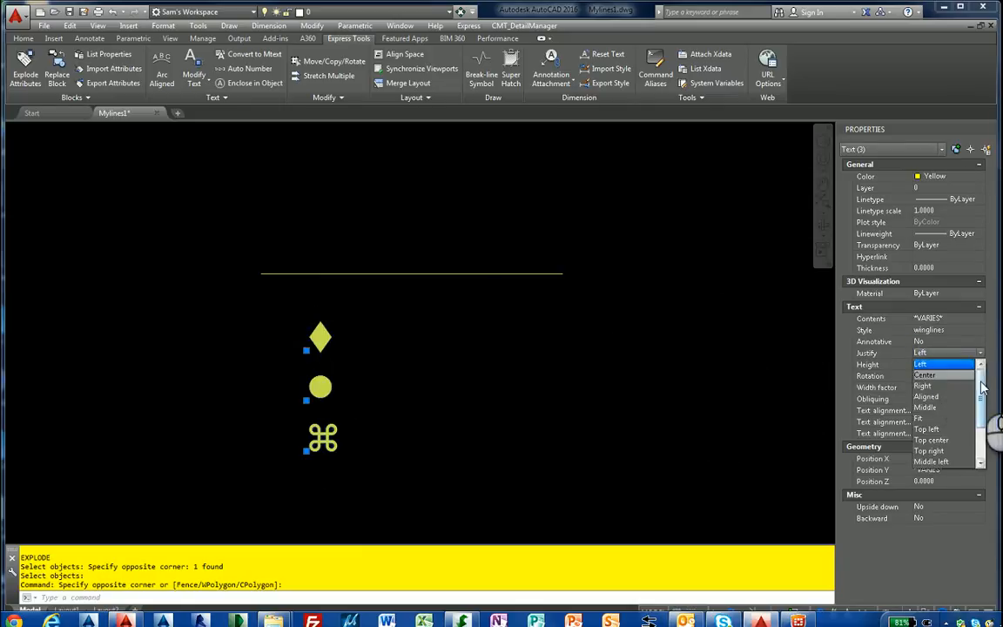
left_click(931, 462)
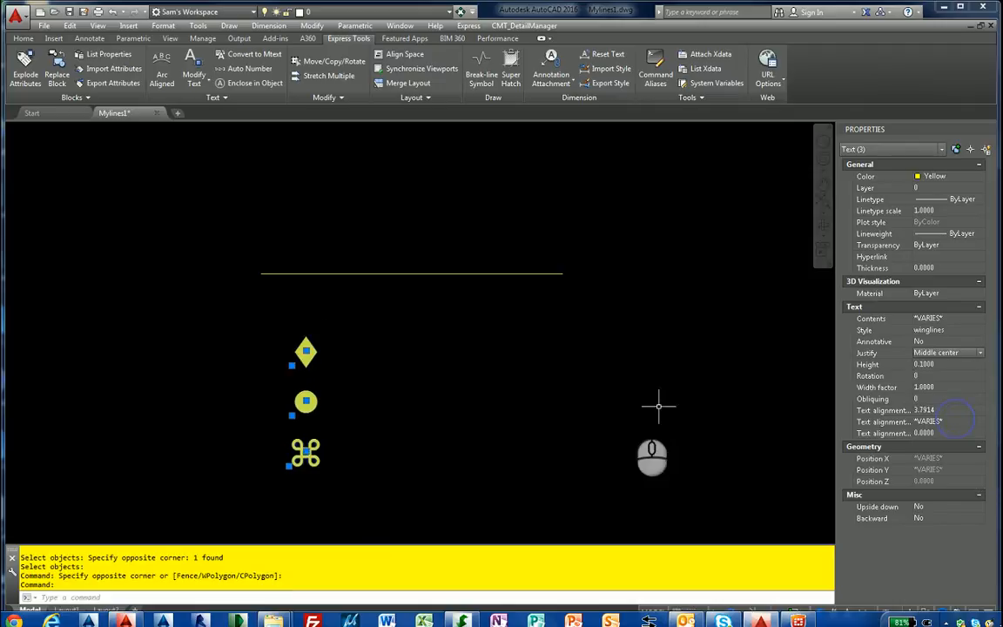
mouse_move(305, 383)
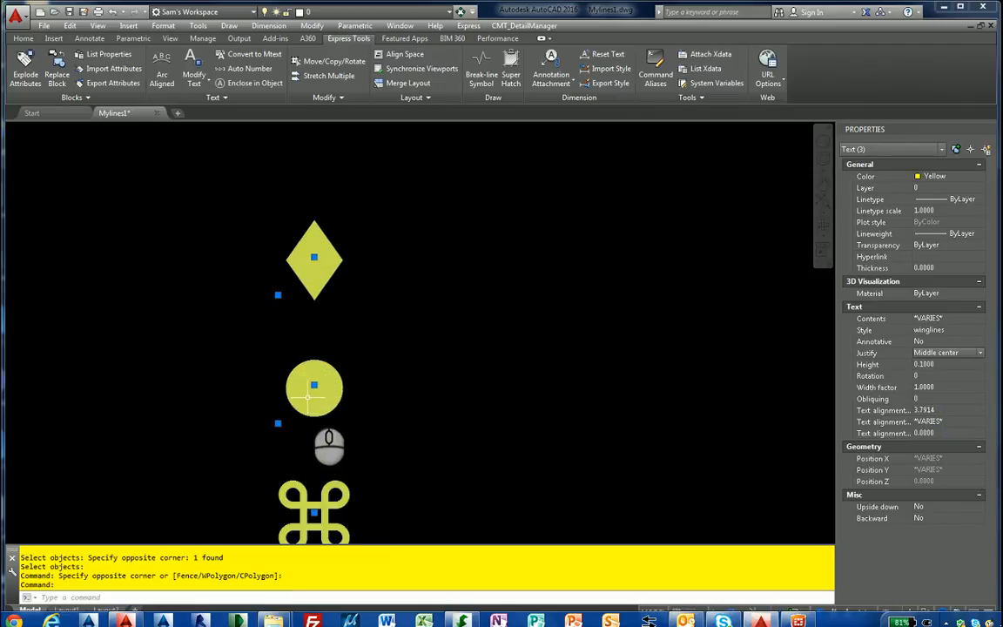
mouse_move(394, 367)
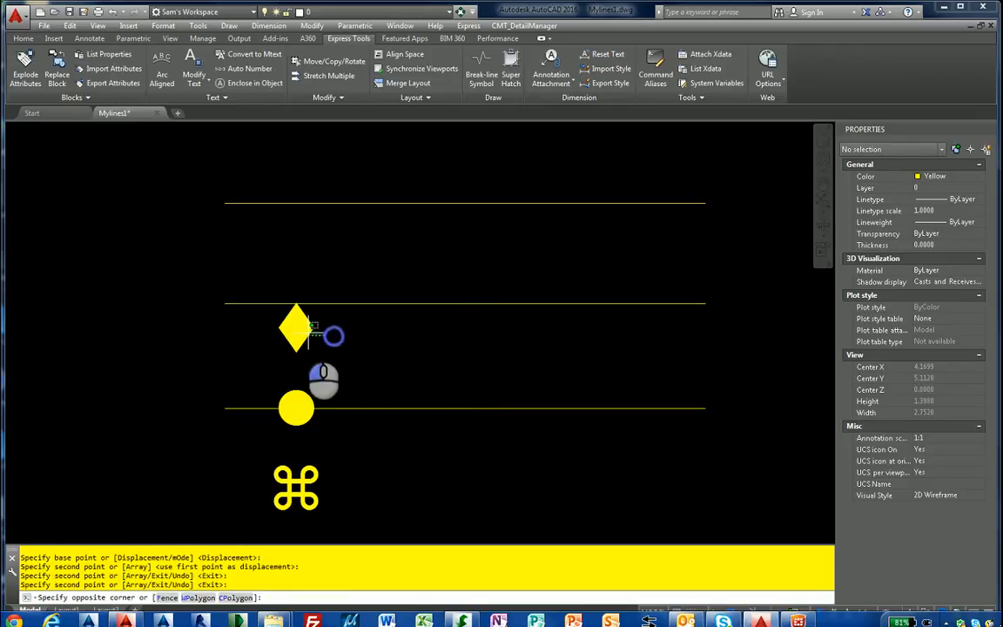
Snap the diamond and circle symbols onto the midpoints of the top and middle lines.
left_click_drag(296, 326, 447, 221)
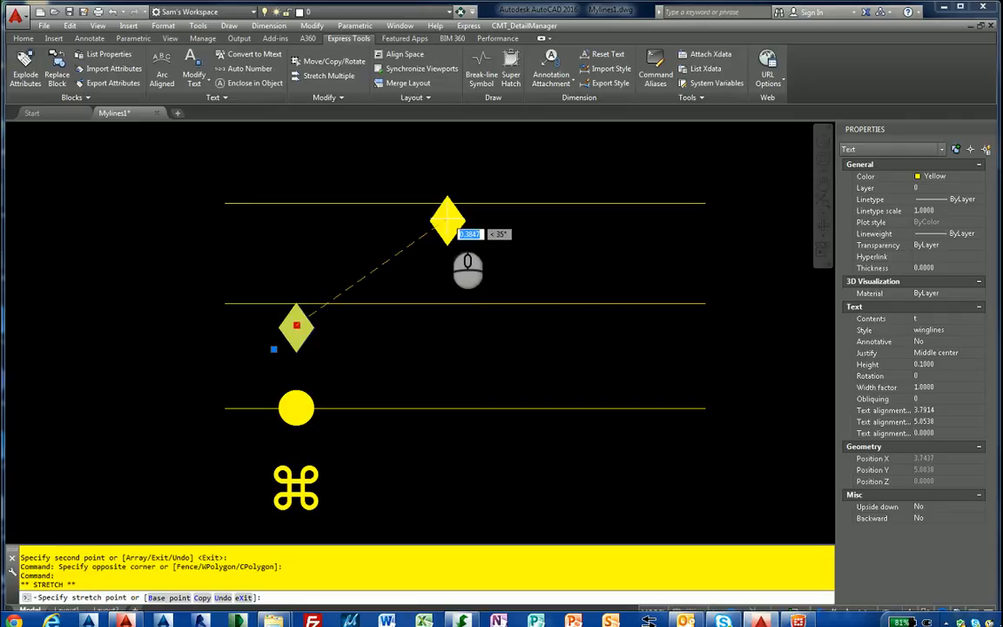
right_click(448, 219)
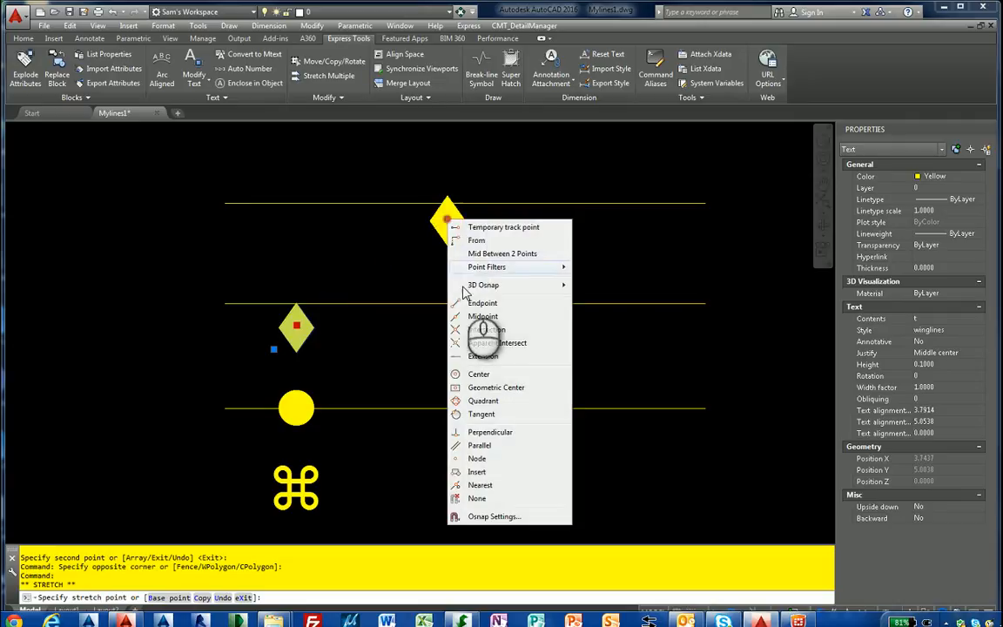
left_click(483, 303)
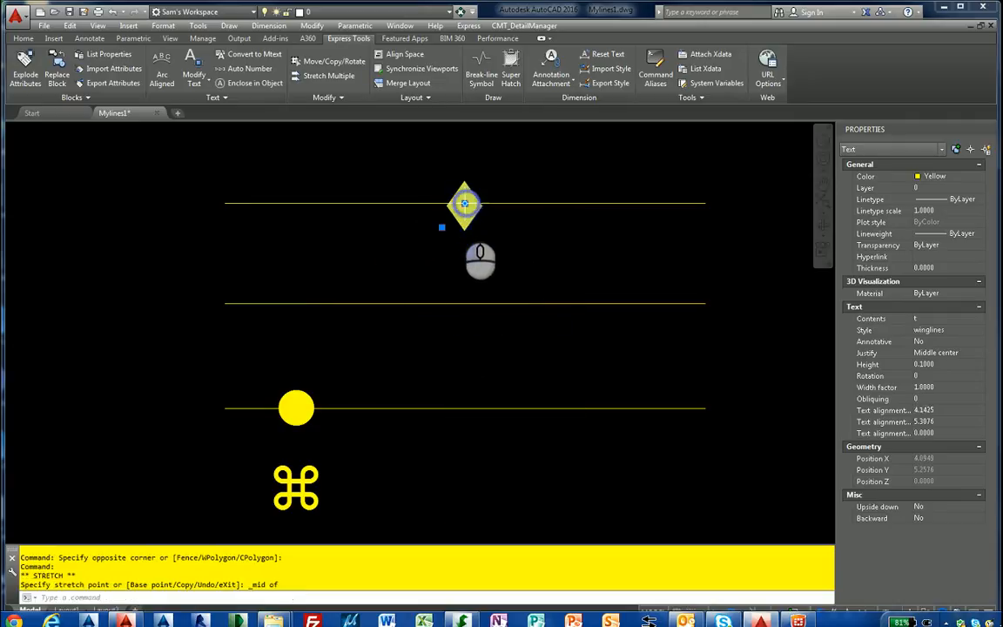
mouse_move(339, 387)
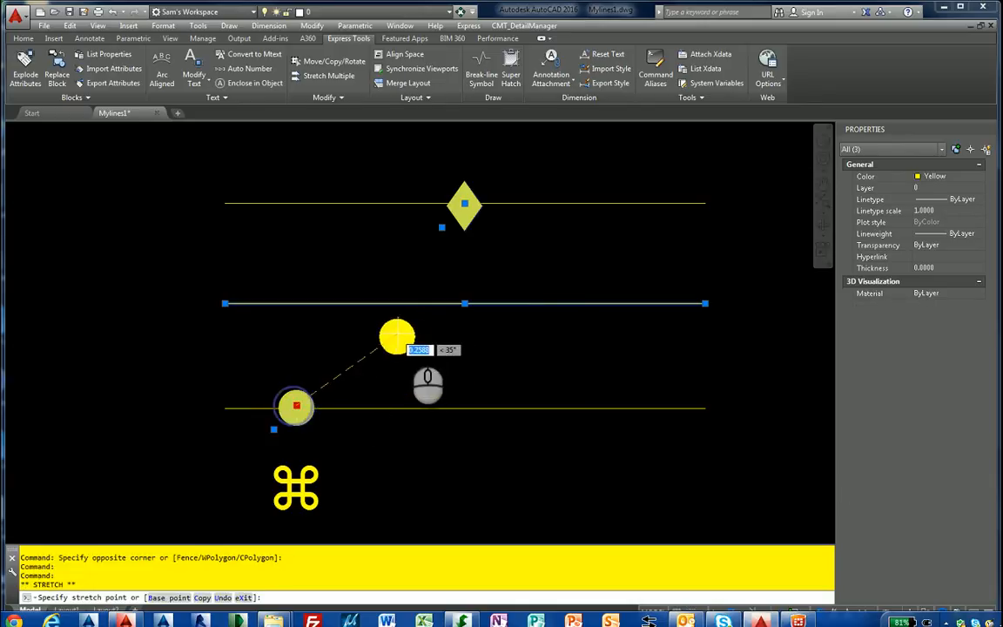
left_click(464, 303)
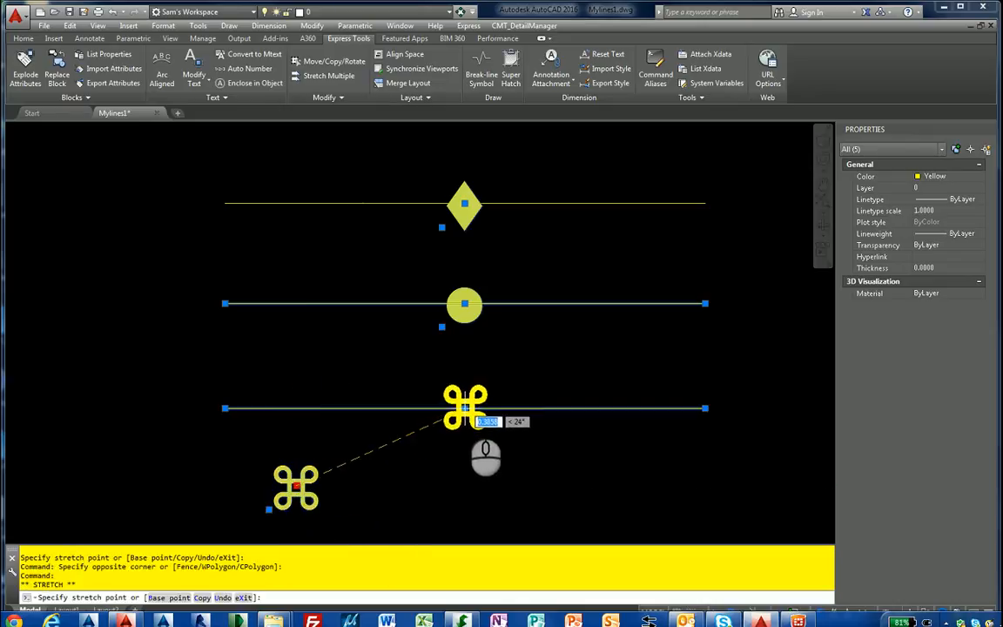
key("Escape")
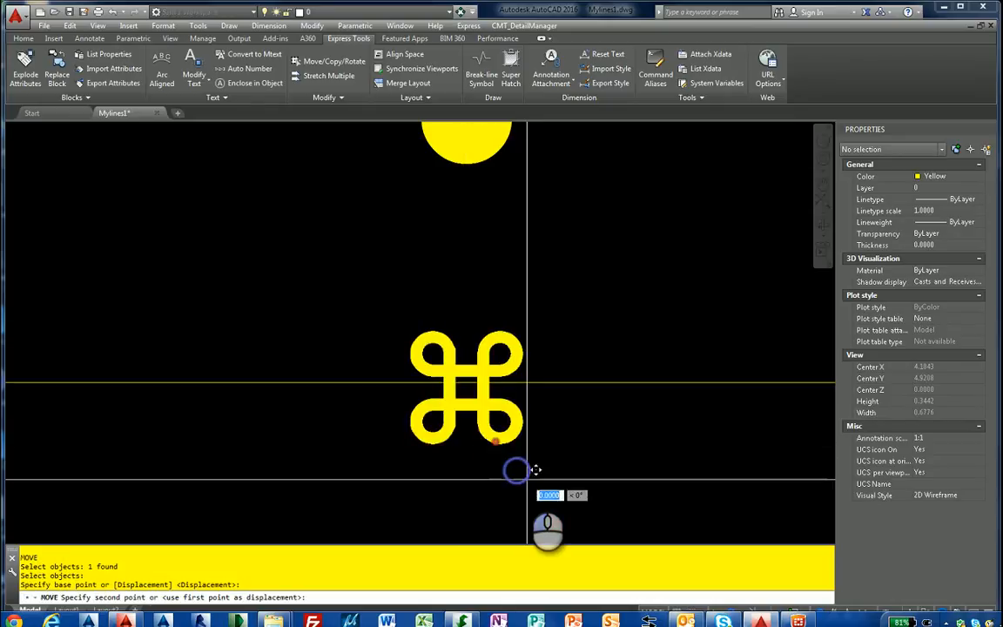
mouse_move(535, 462)
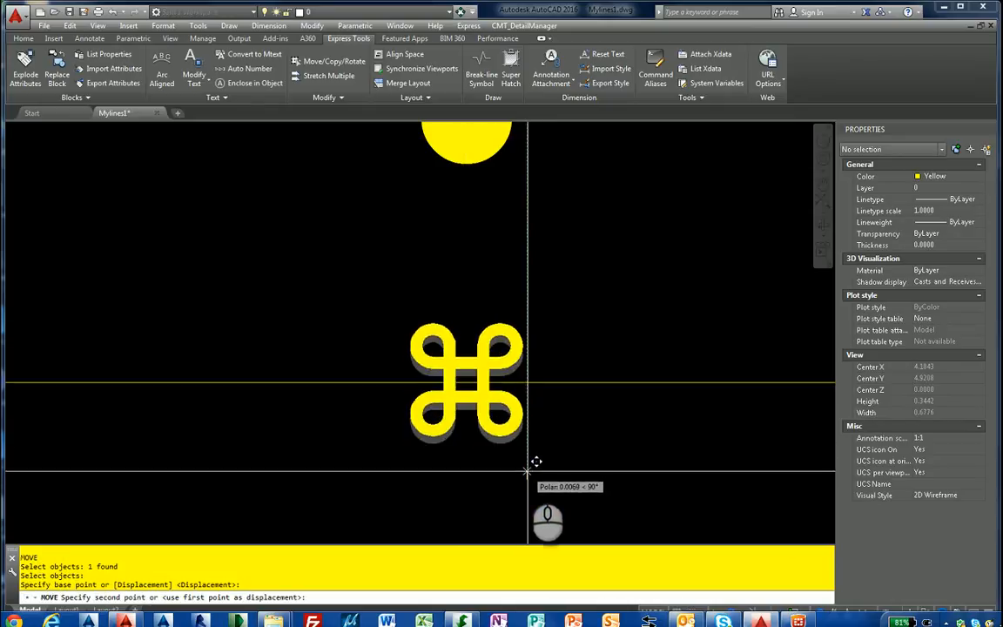
mouse_move(513, 433)
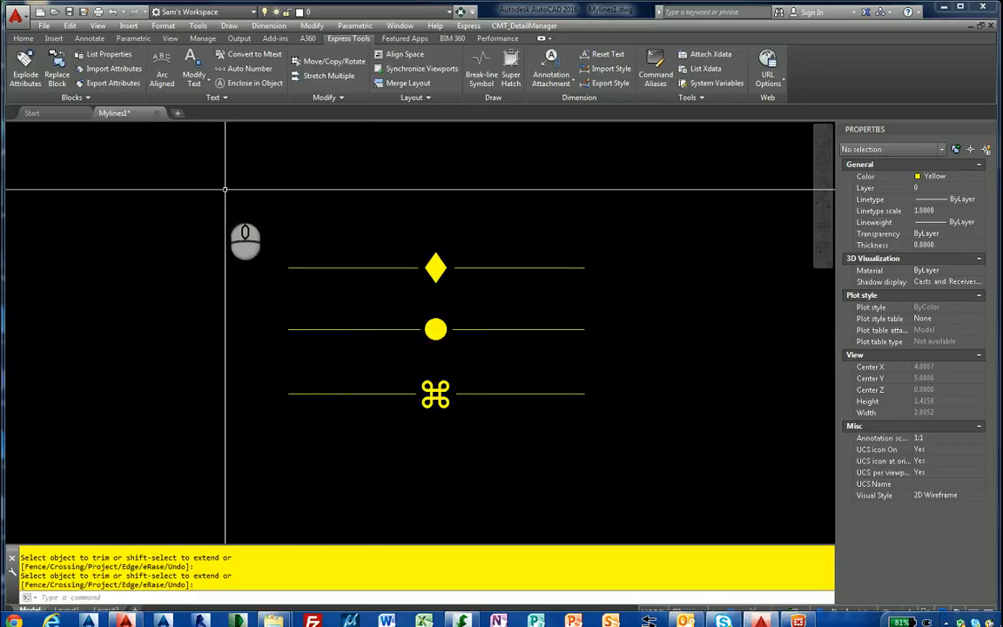
Type STYLE to bring up the Text Style dialog.
type("style")
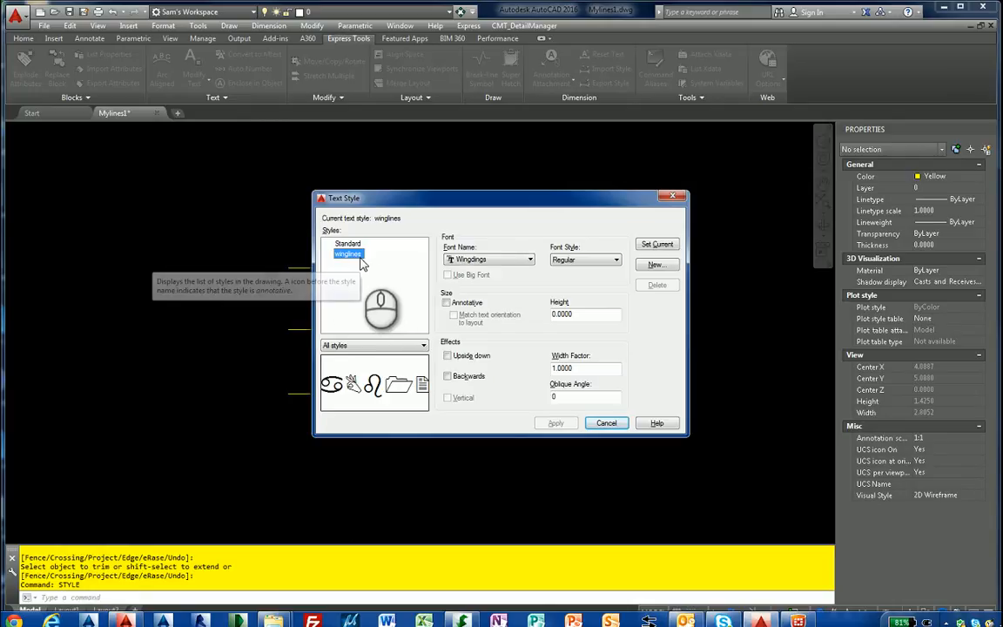
mouse_move(347, 253)
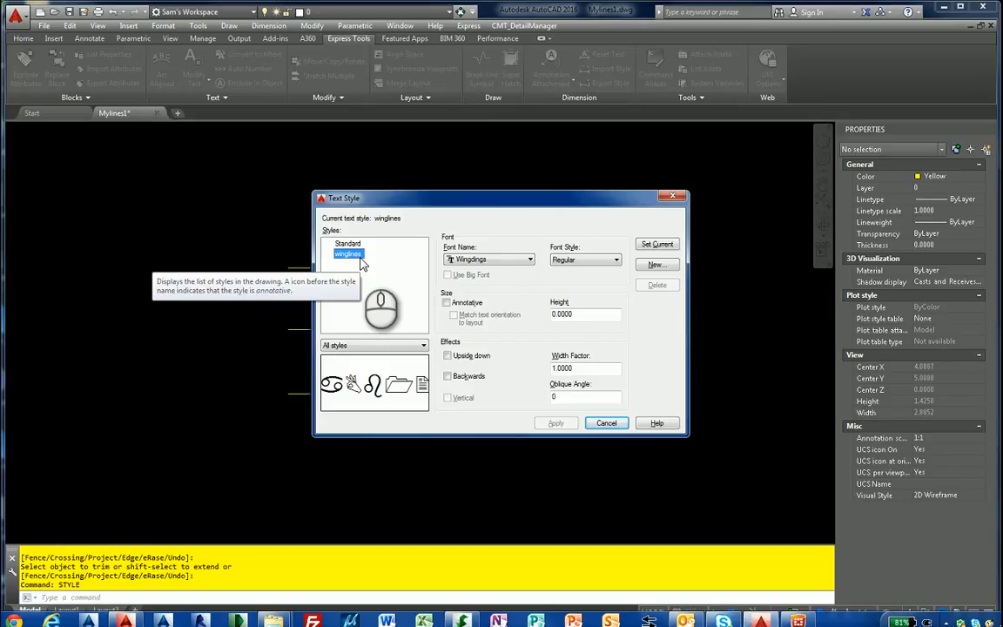
mouse_move(363, 270)
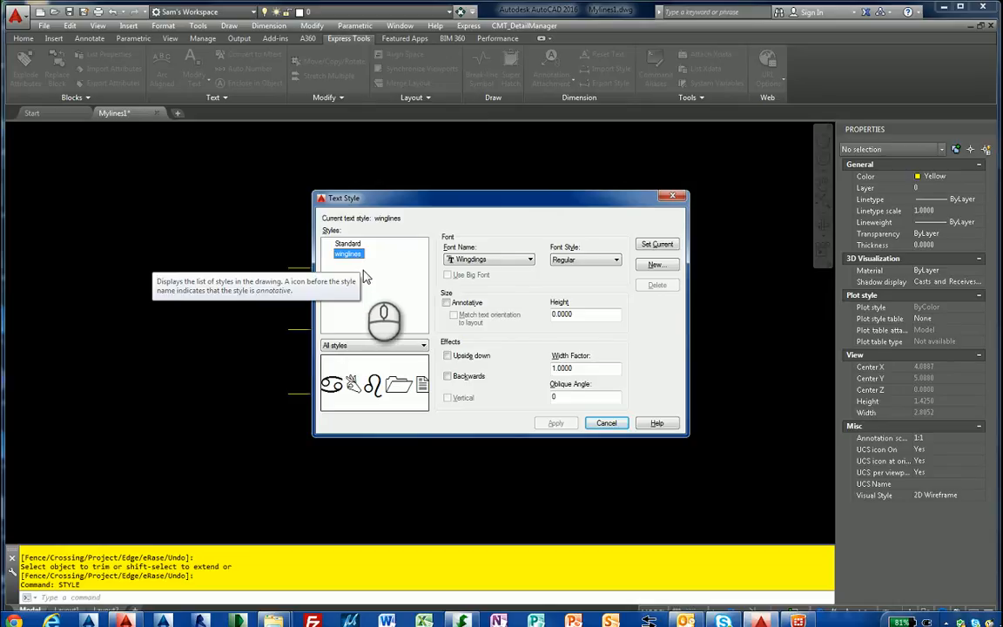
mouse_move(607, 423)
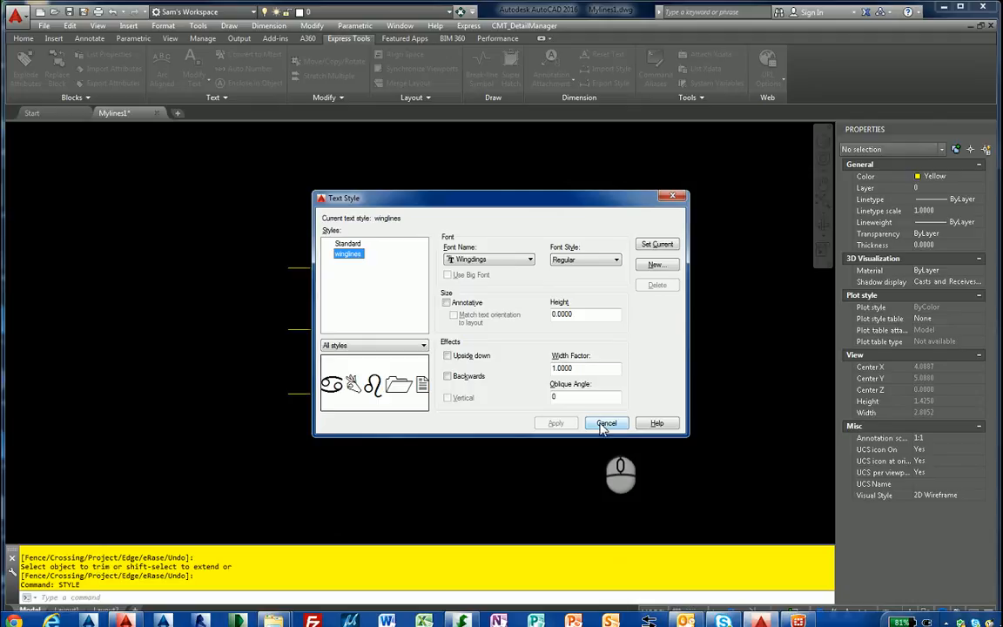
left_click(607, 423)
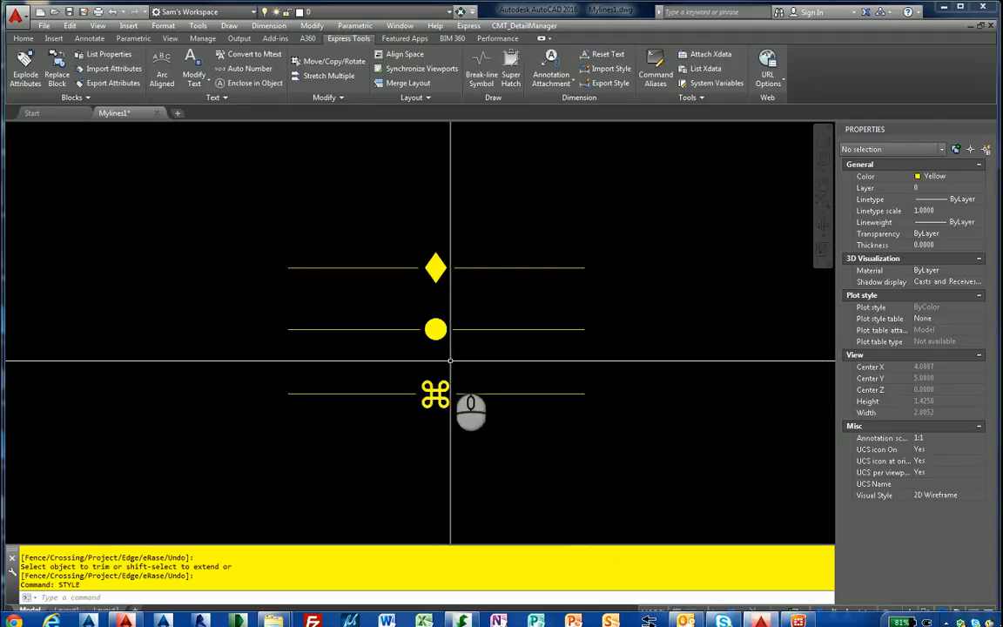
mouse_move(403, 302)
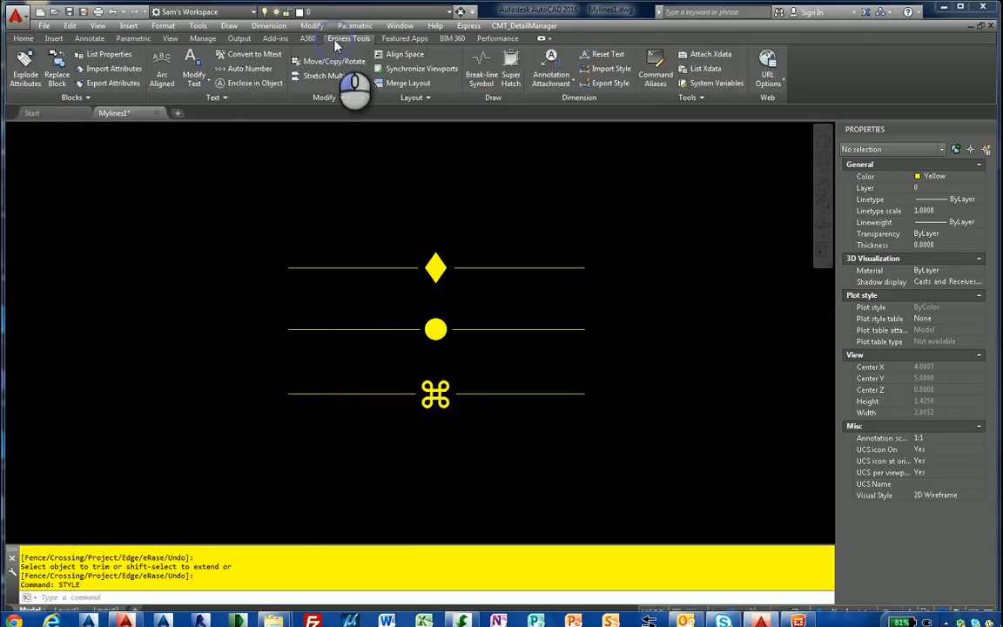
Expand the Express Tools panel to reveal Make Linetype and Make Shape.
left_click(686, 96)
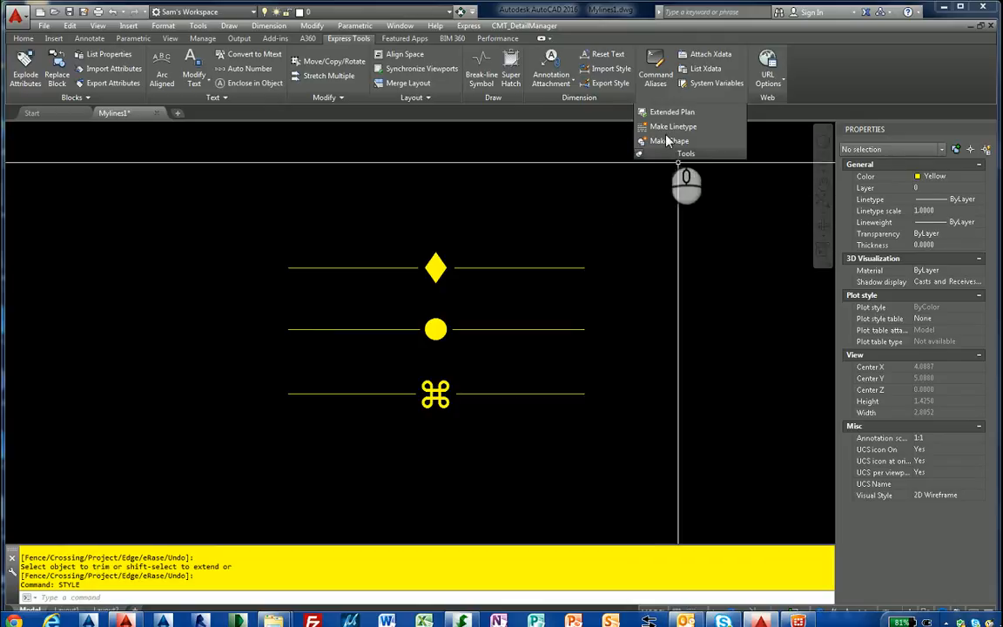
Start Make Linetype and save a new linetype file named mynewlines.
left_click(672, 127)
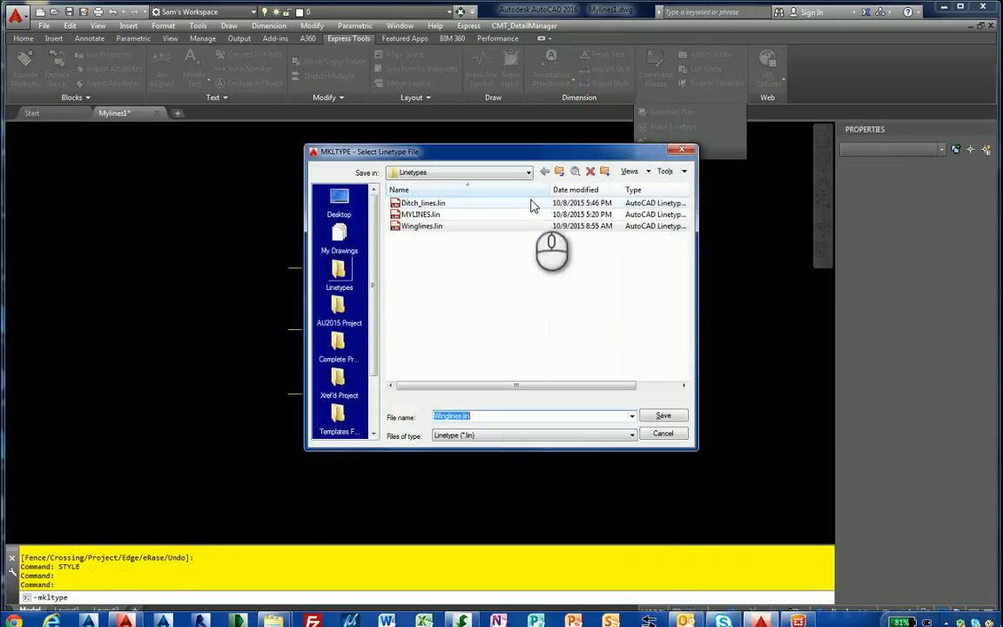
left_click(422, 225)
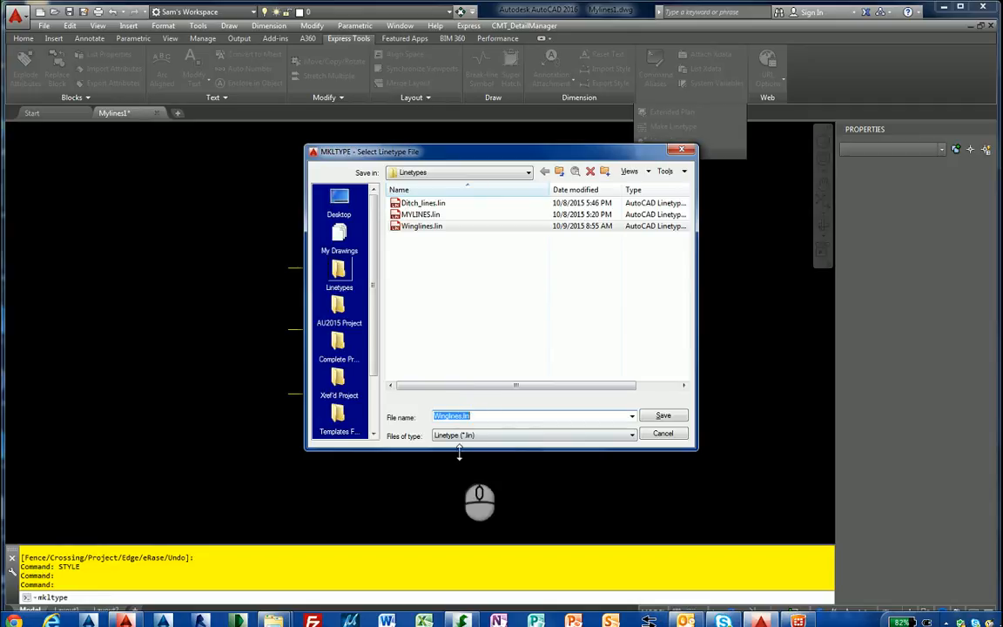
type("mynewl")
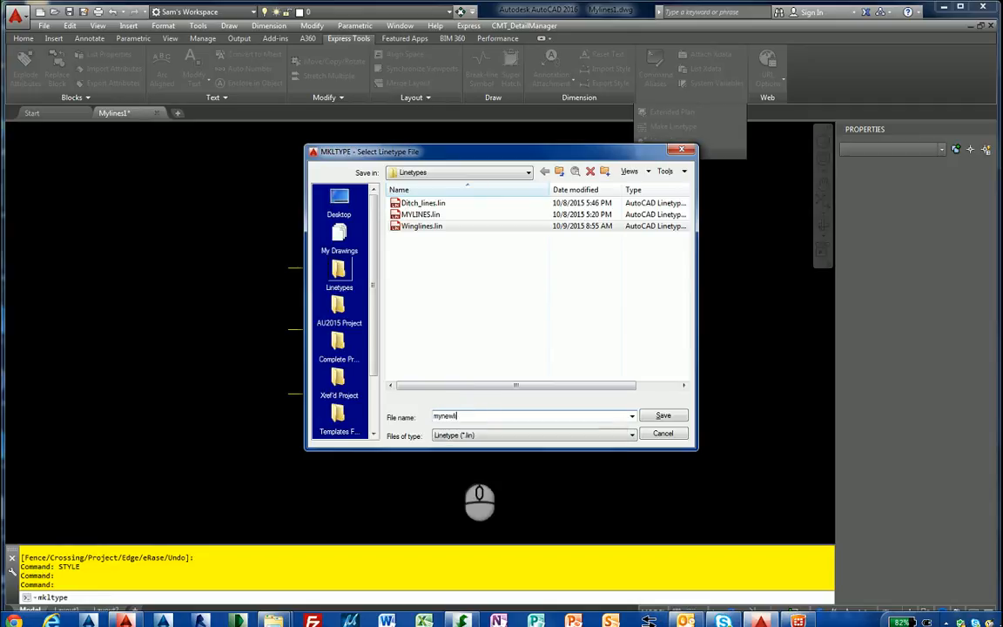
left_click(663, 415)
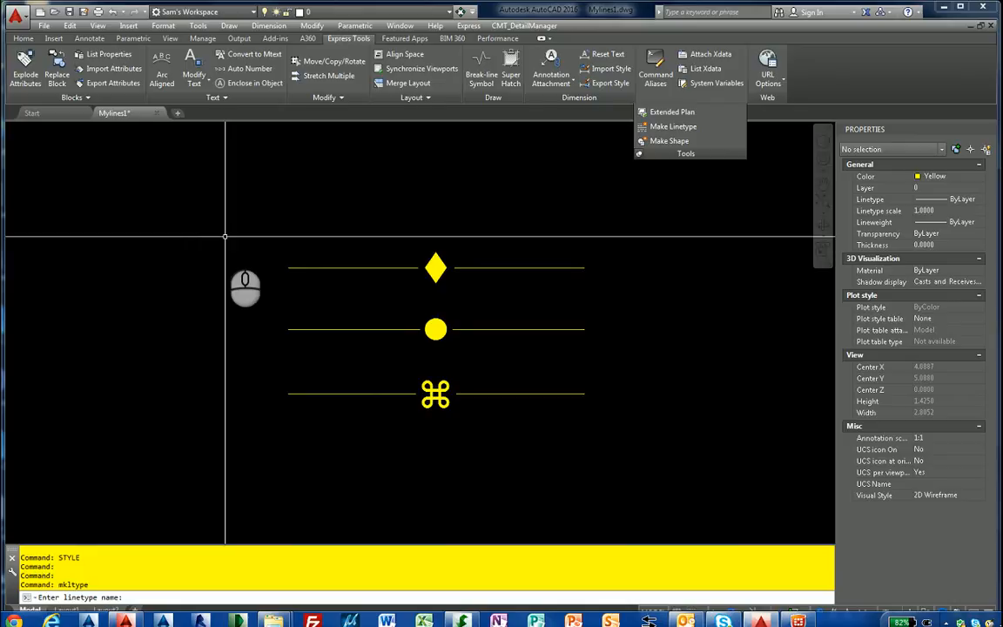
Define the DIAMOND linetype, 'line with diamond', snapping start and end to the line endpoints.
type("D1")
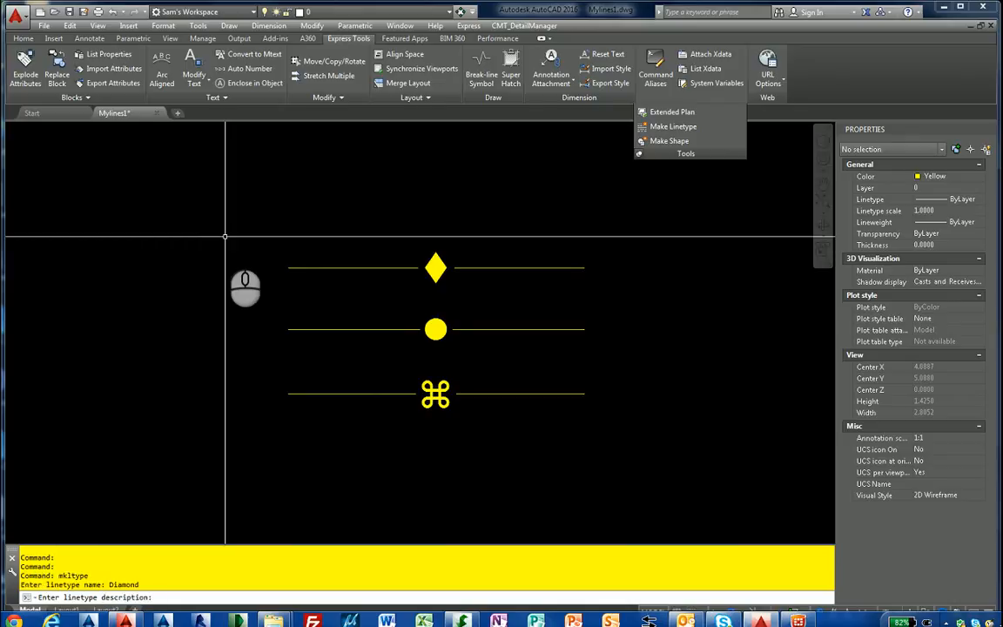
type("line with diamon")
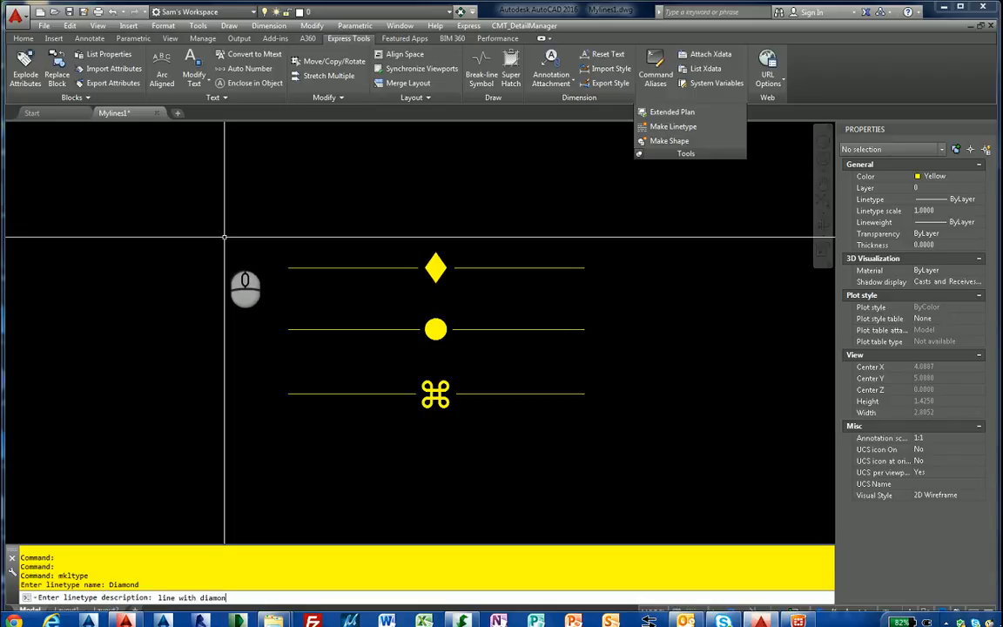
key("Return")
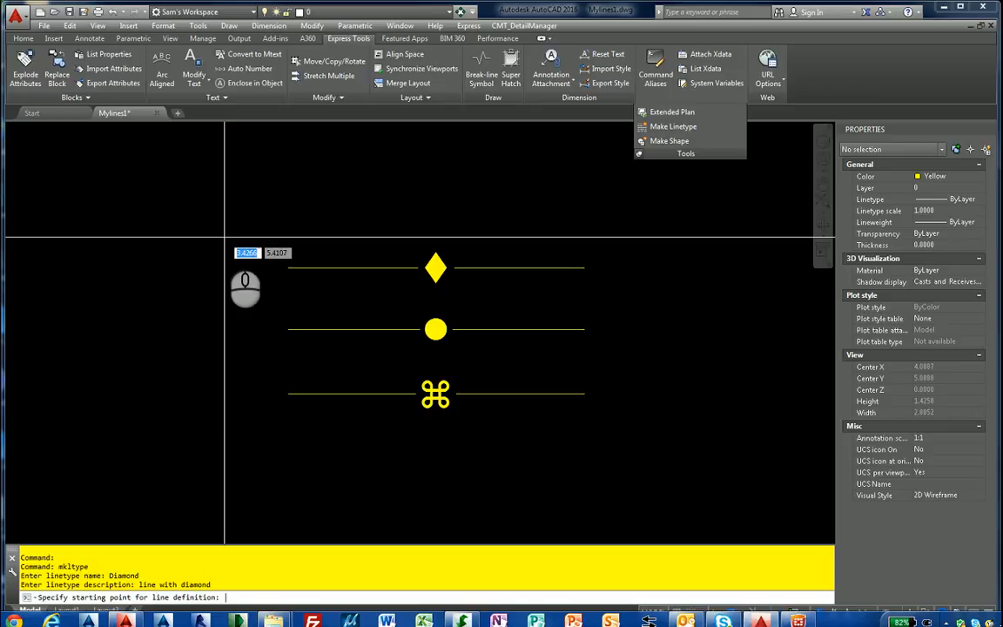
mouse_move(231, 290)
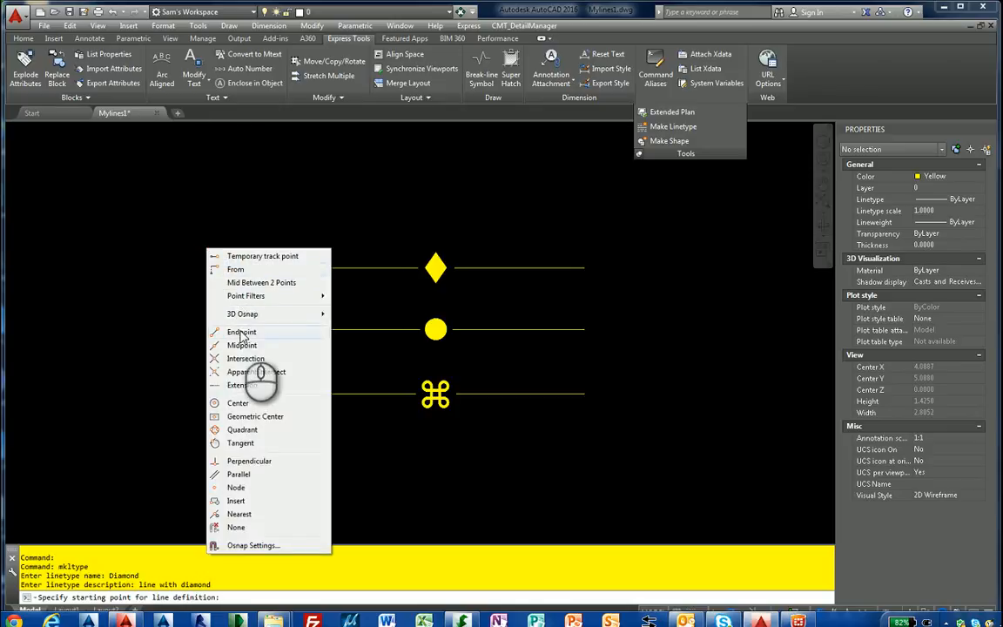
left_click(241, 332)
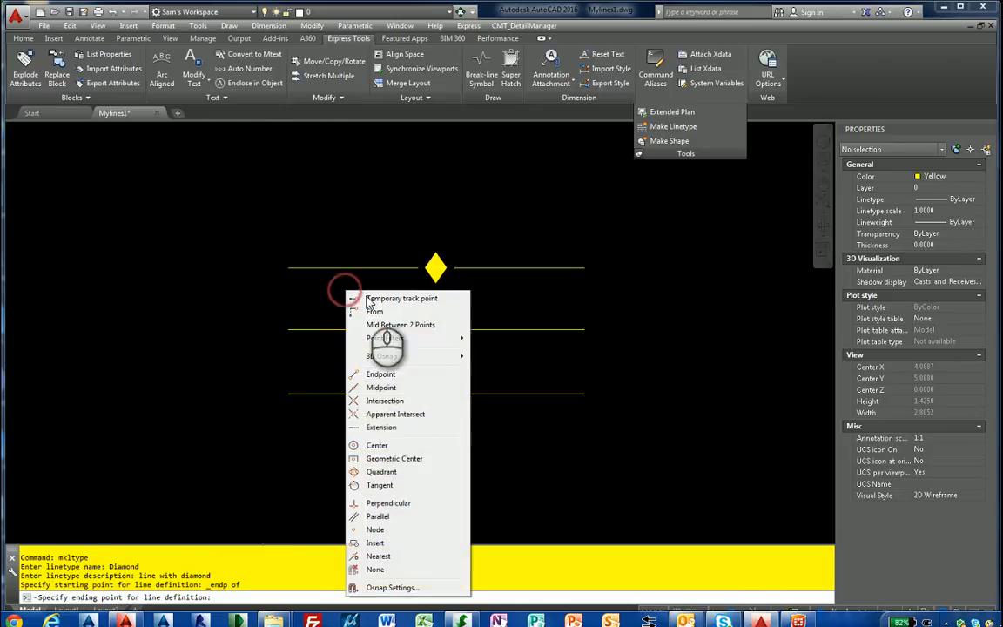
left_click(380, 374)
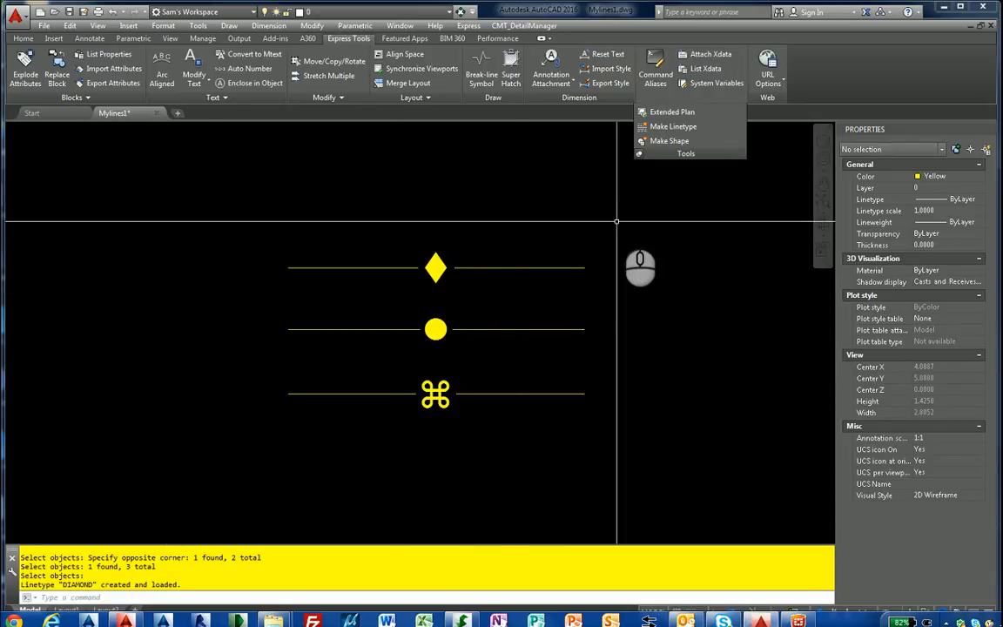
left_click(673, 126)
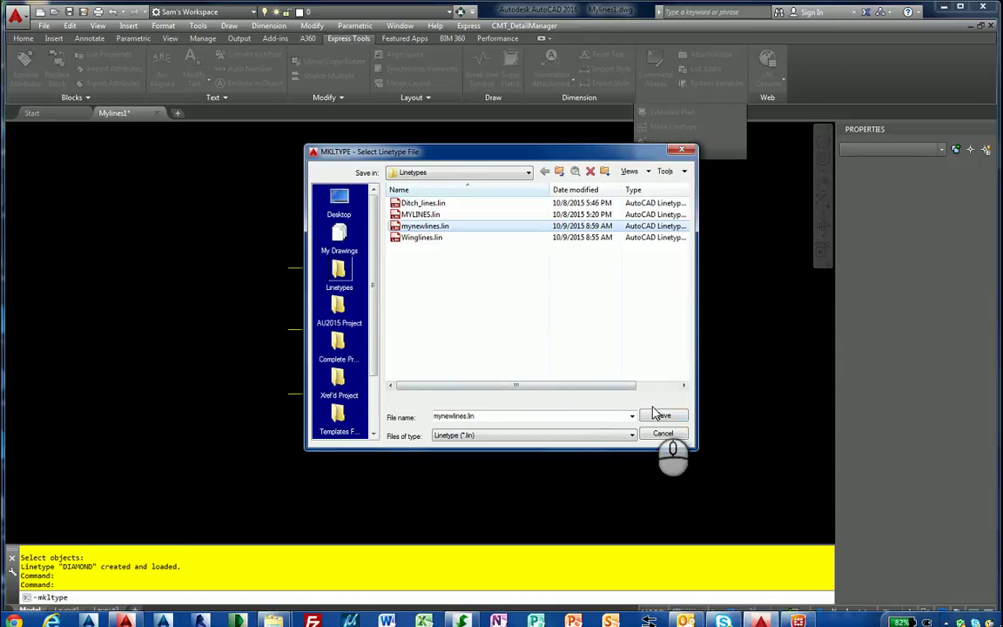
Overwrite mynewlines.lin, name the linetype circle, and snap its start to the sample line's endpoint.
left_click(662, 415)
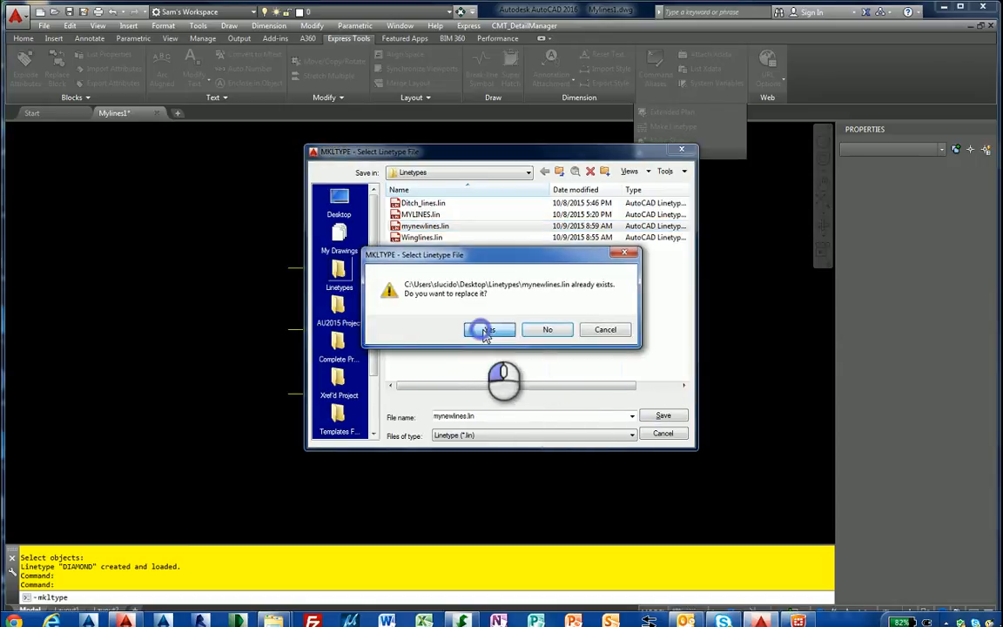
left_click(485, 329)
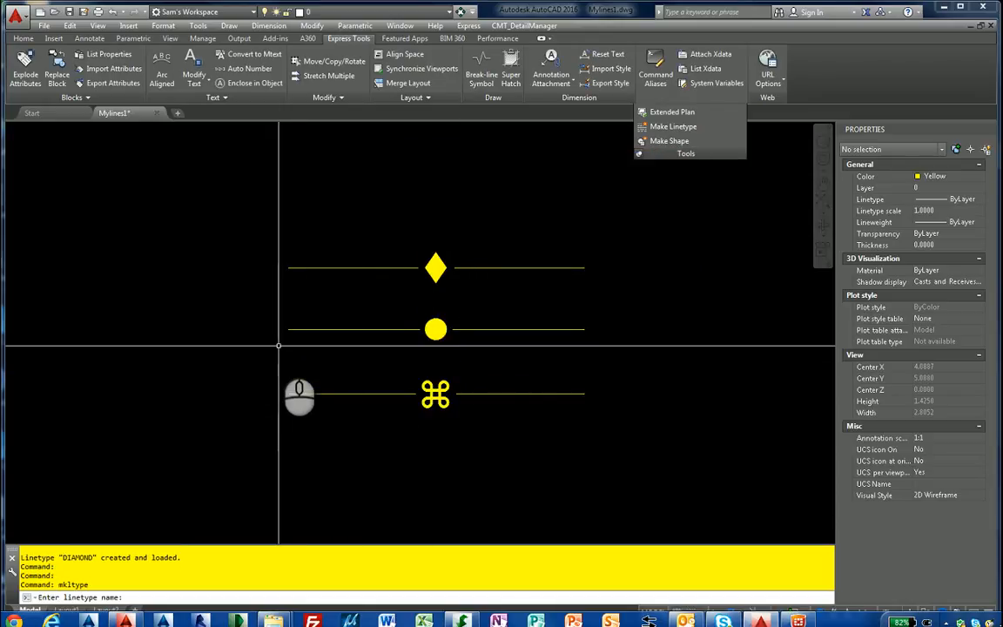
type("ci")
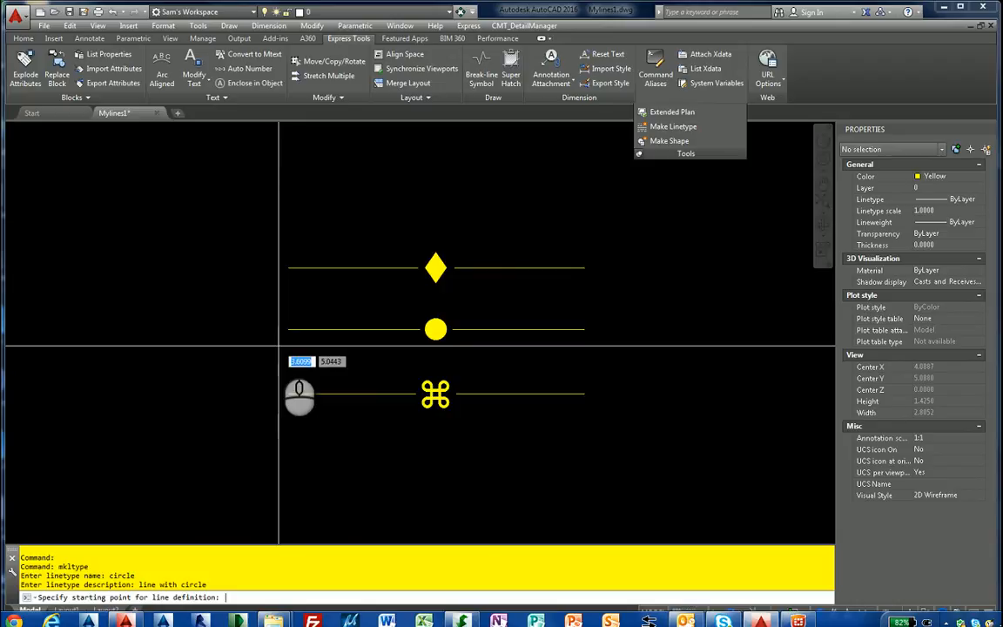
right_click(299, 396)
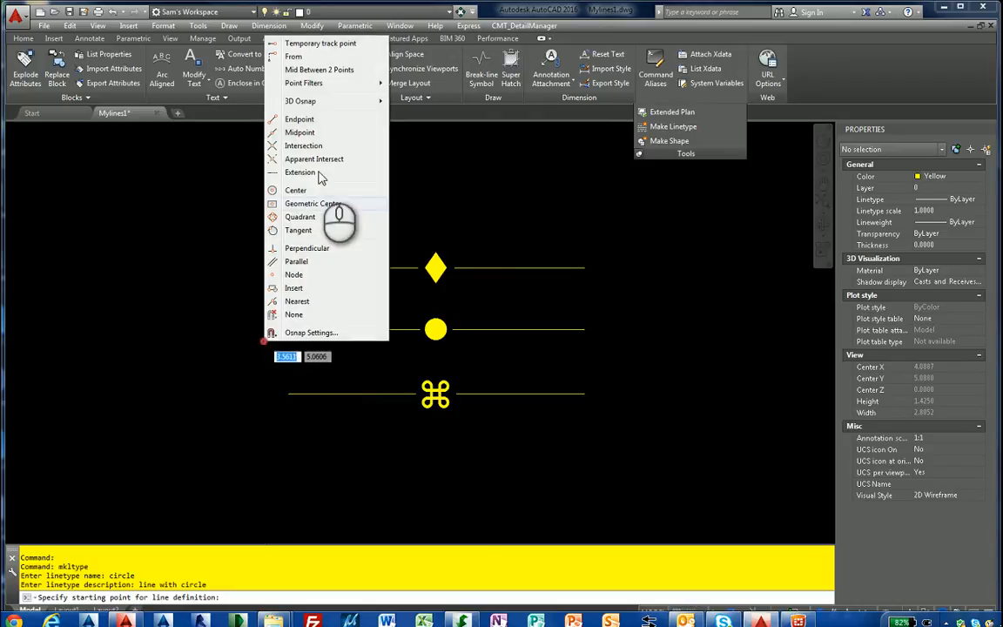
left_click(300, 119)
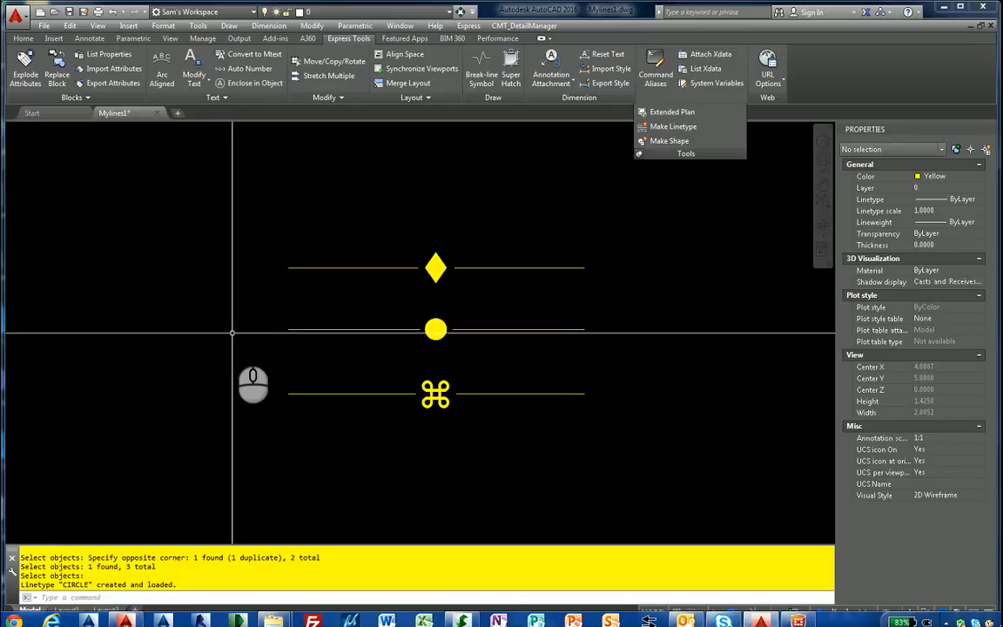
mouse_move(666, 148)
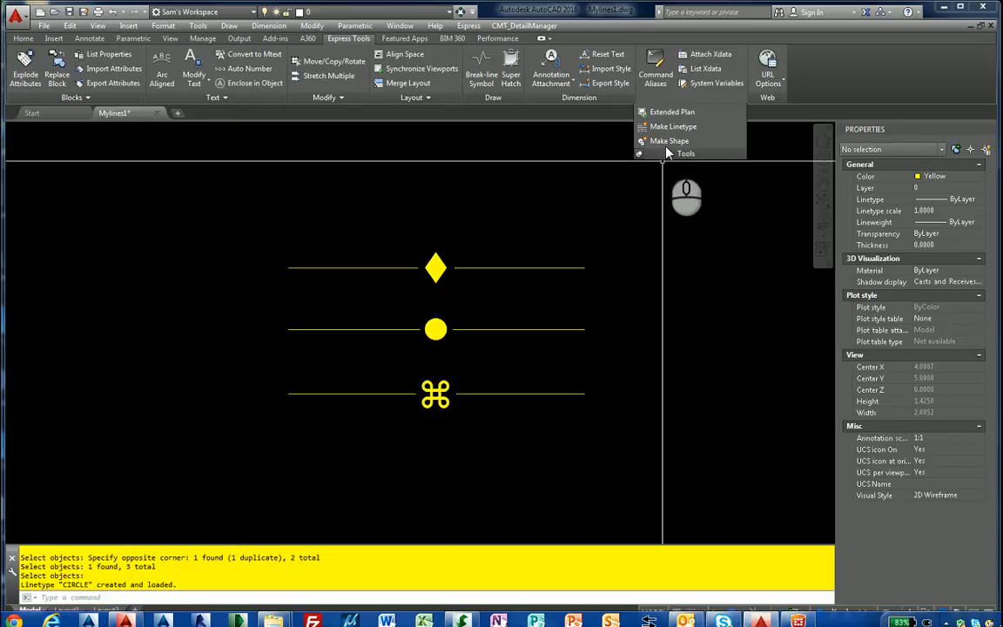
Define the crazy linetype in mynewlines.lin, spanning the looped-square line's left and right endpoints.
left_click(672, 126)
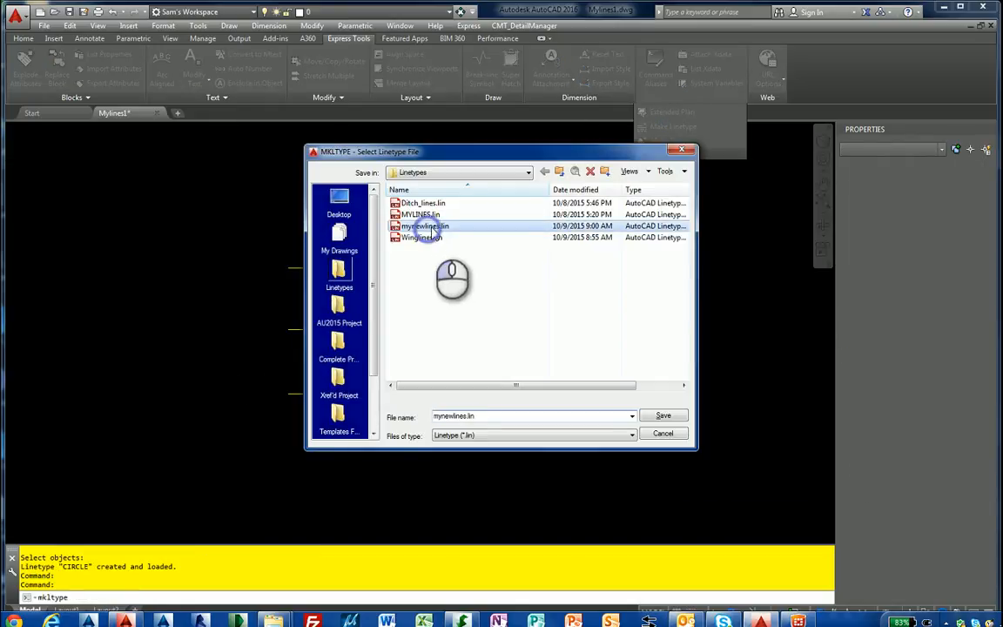
left_click(662, 416)
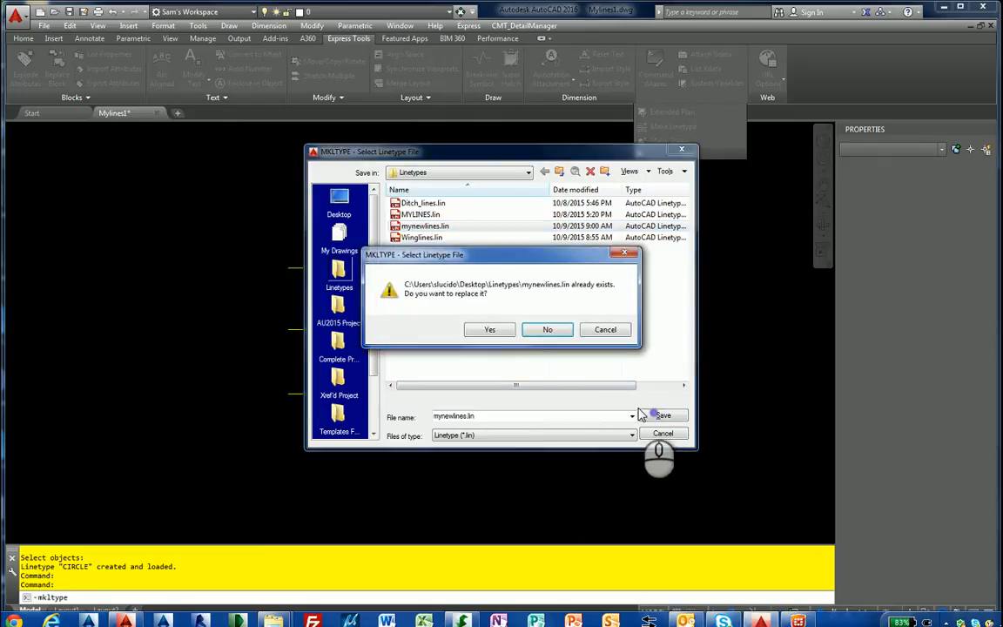
left_click(489, 329)
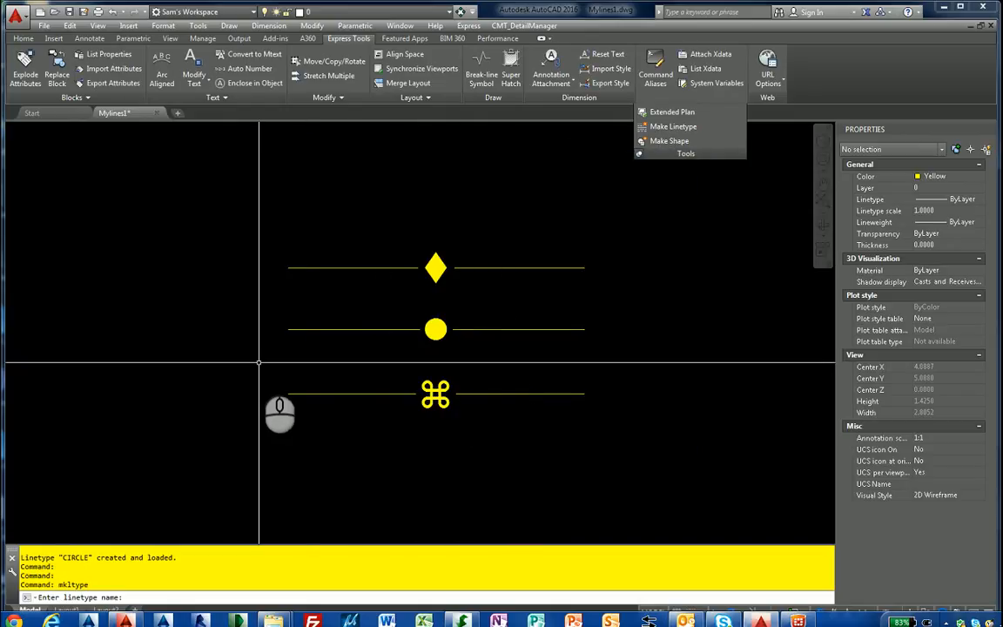
type("crazy")
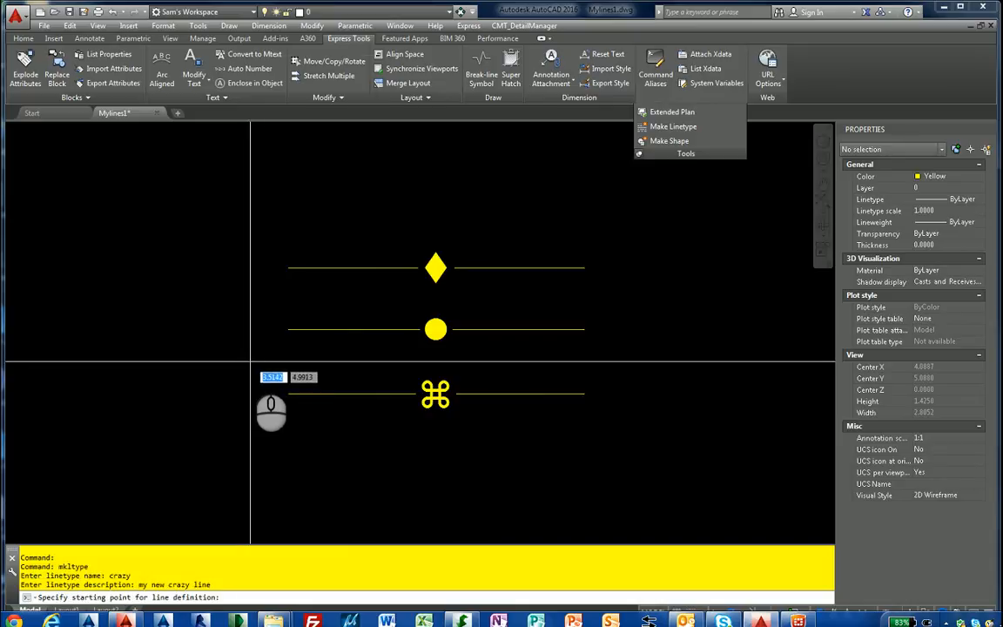
mouse_move(288, 390)
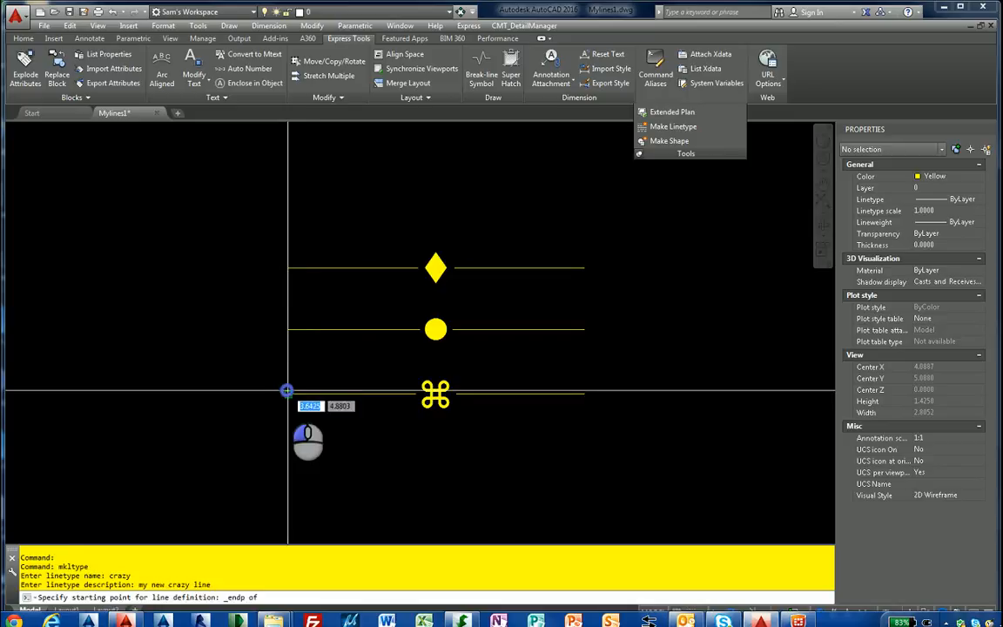
left_click(287, 390)
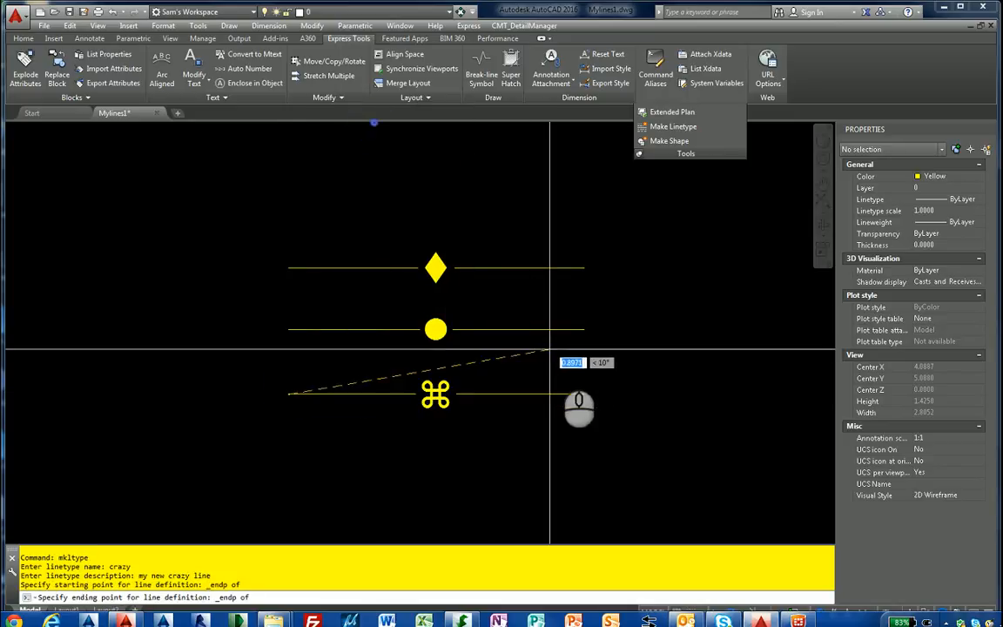
left_click(435, 394)
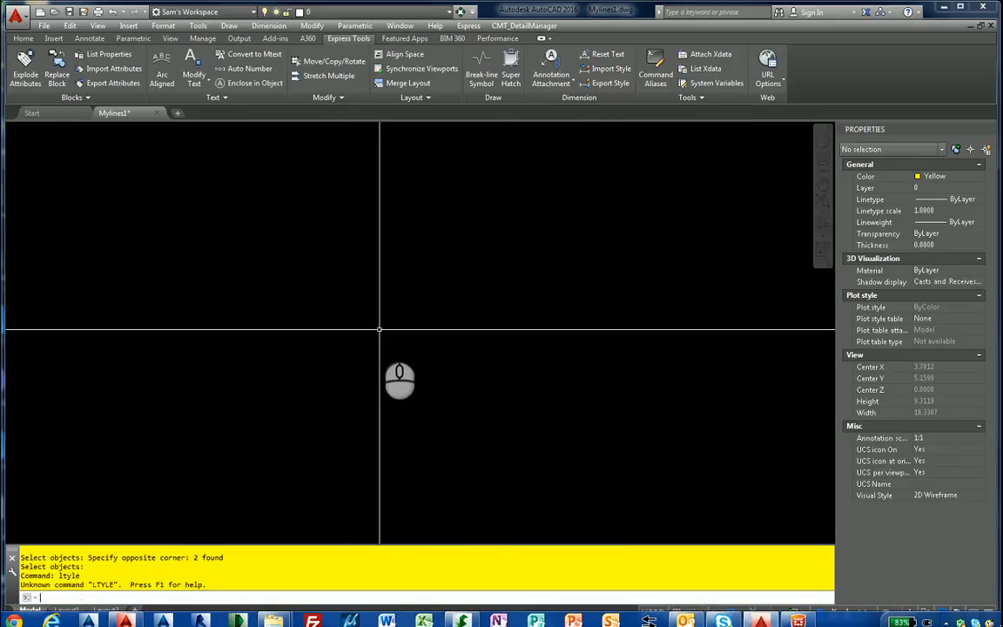
type("line")
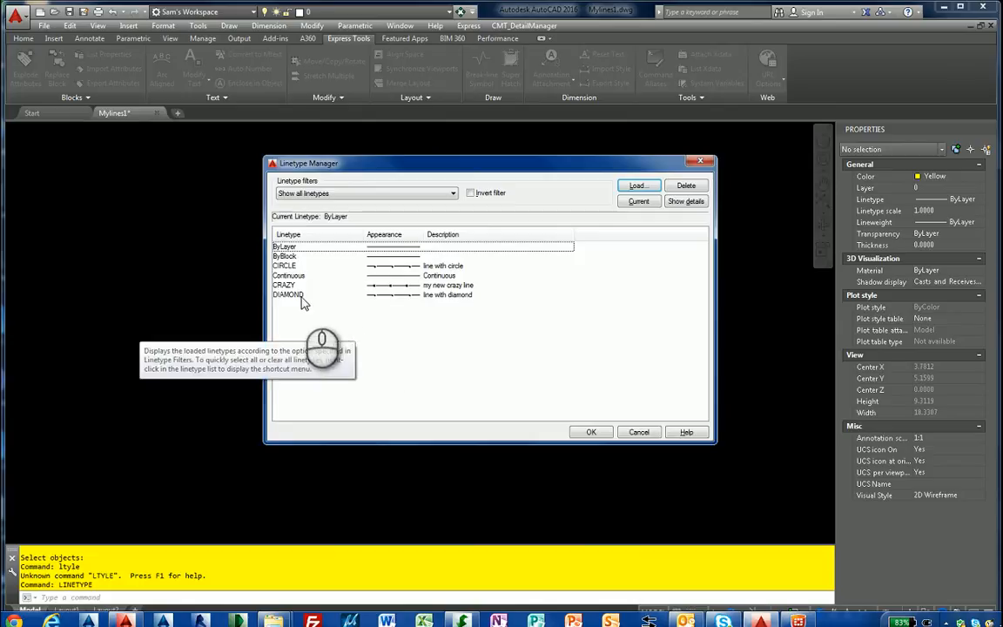
left_click(304, 265)
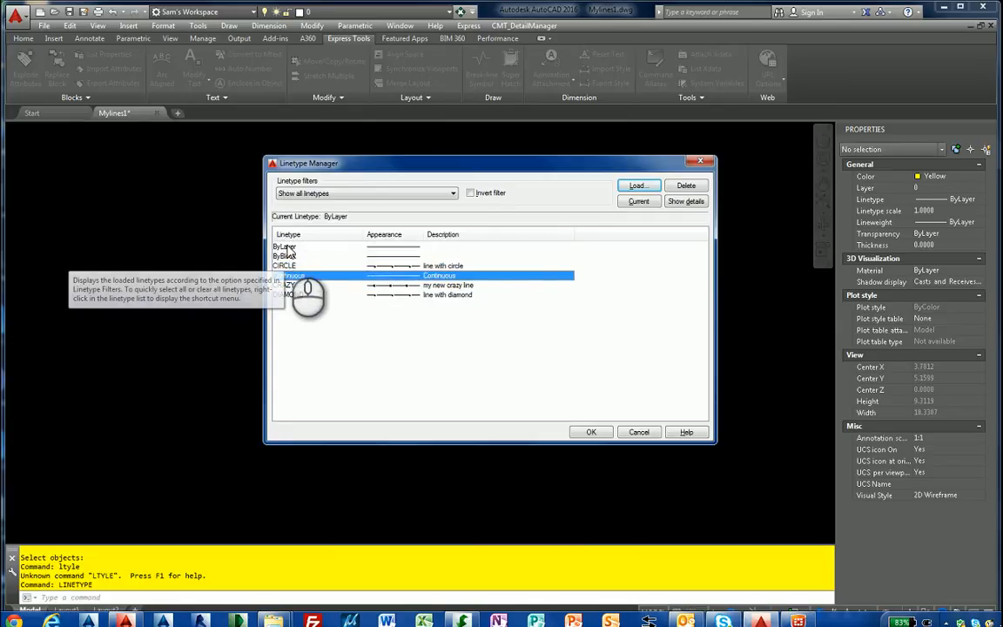
mouse_move(637, 430)
type("c")
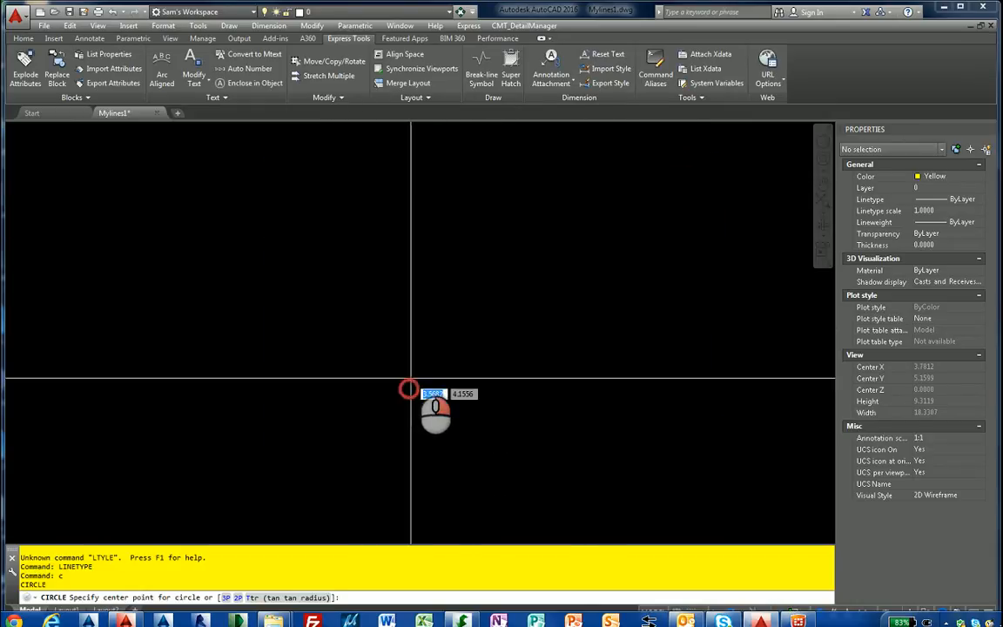
Draw a circle, offset it, and assign the CIRCLE linetype to the outermost circle.
left_click(410, 389)
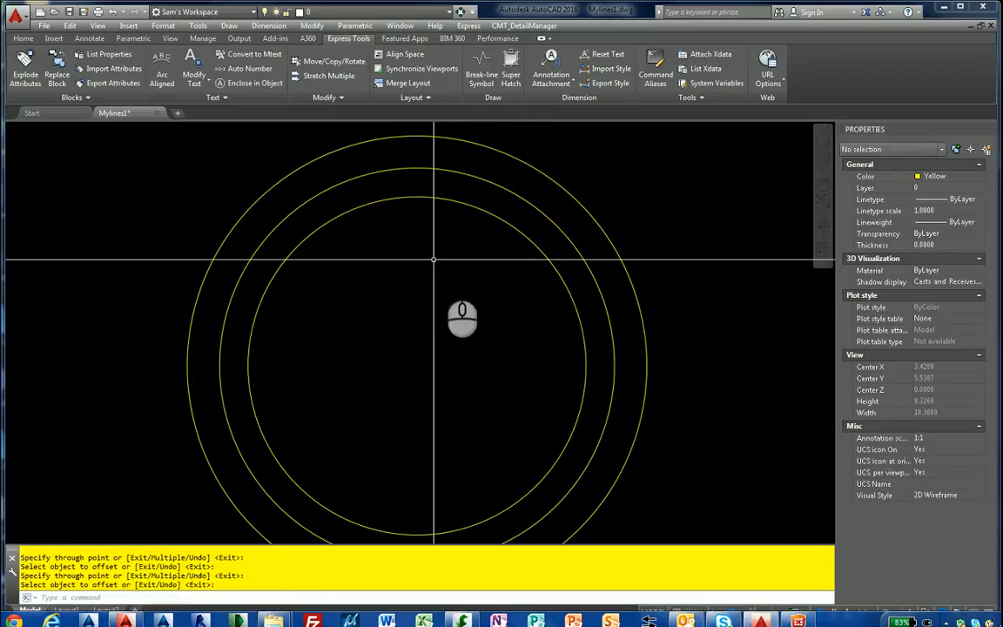
left_click(487, 147)
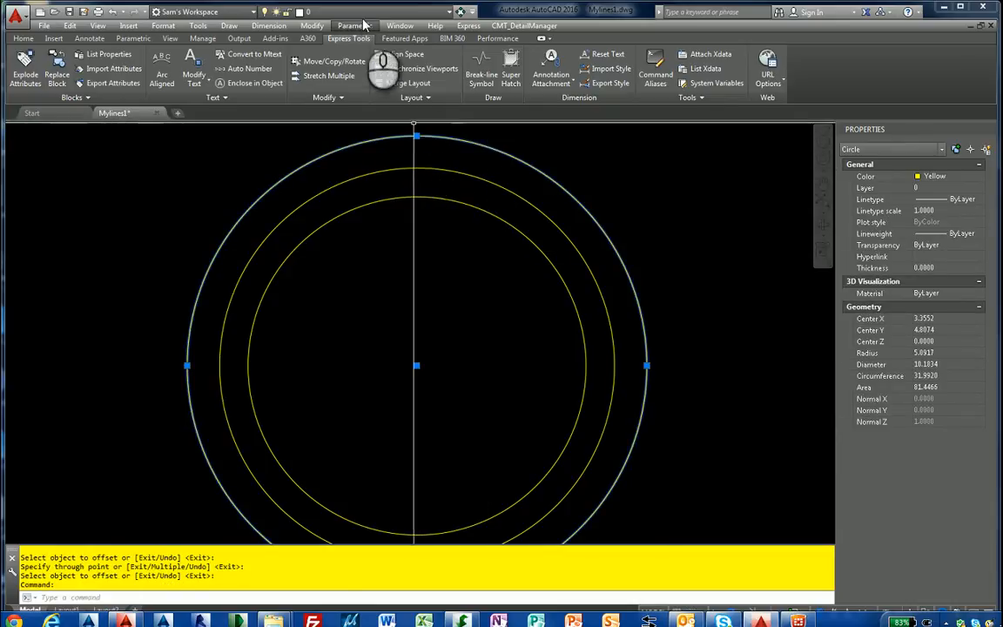
left_click(978, 199)
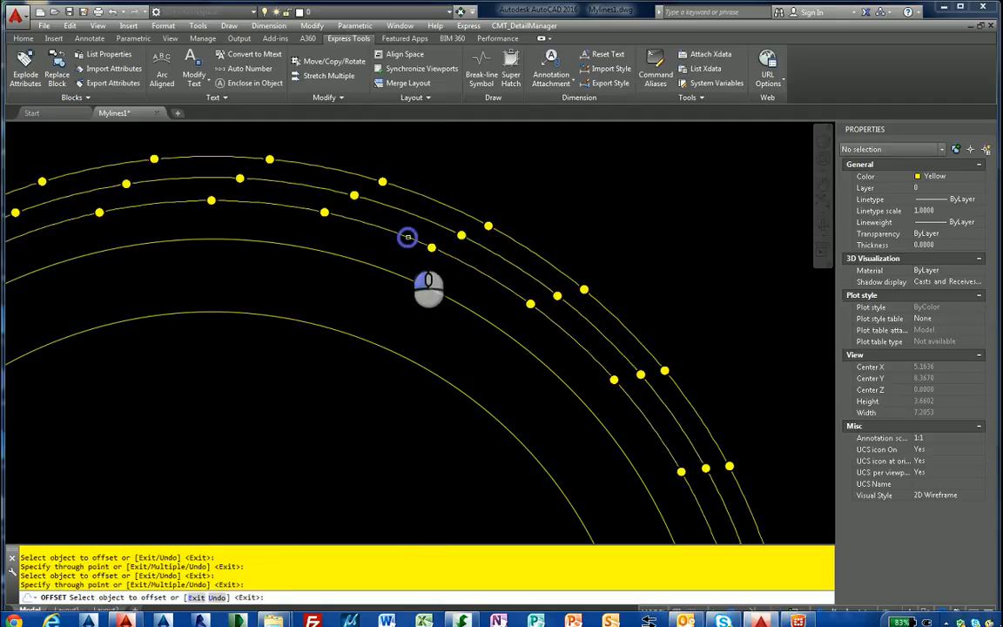
Set the third circle to DIAMOND in cyan and the cloverleaf circle to green.
left_click(521, 299)
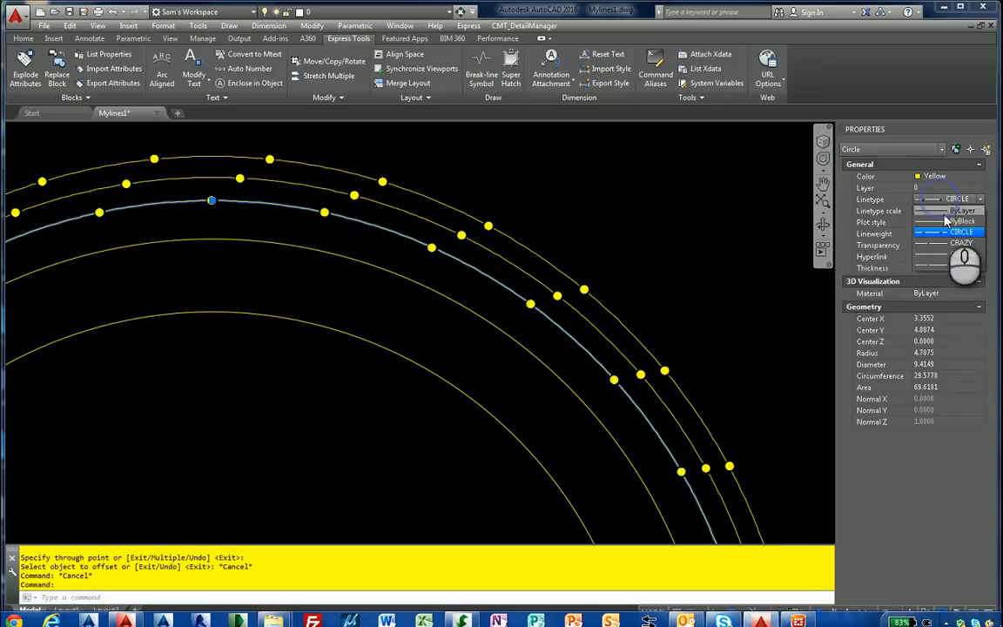
left_click(537, 350)
type("e")
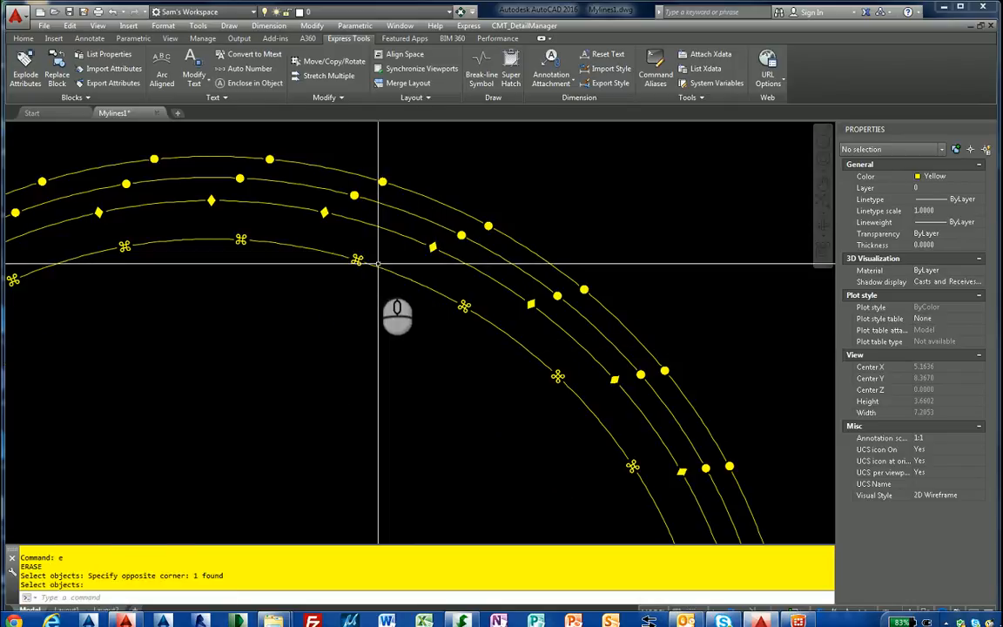
left_click(949, 176)
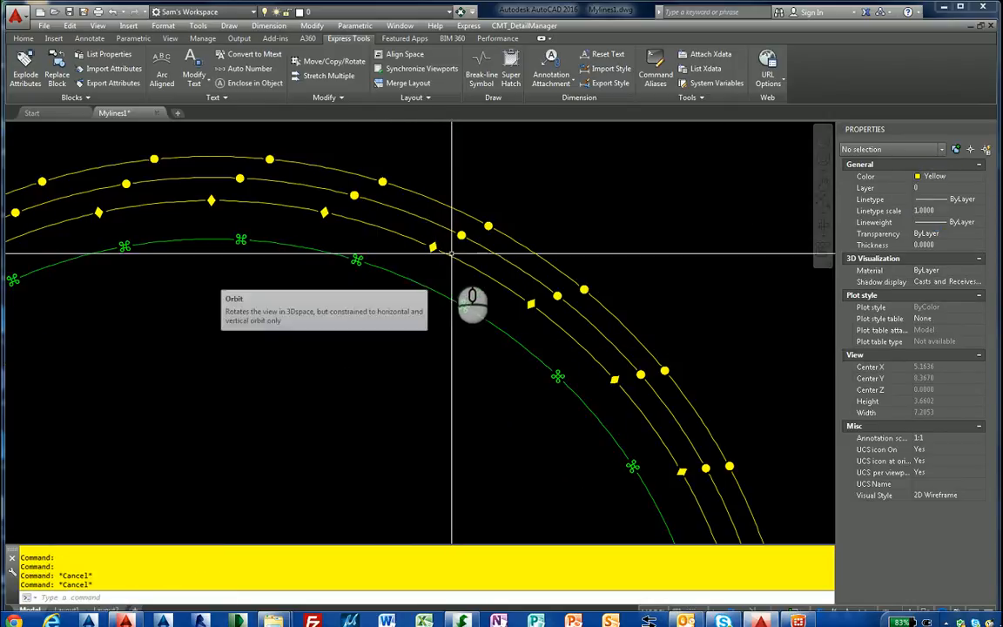
left_click(213, 201)
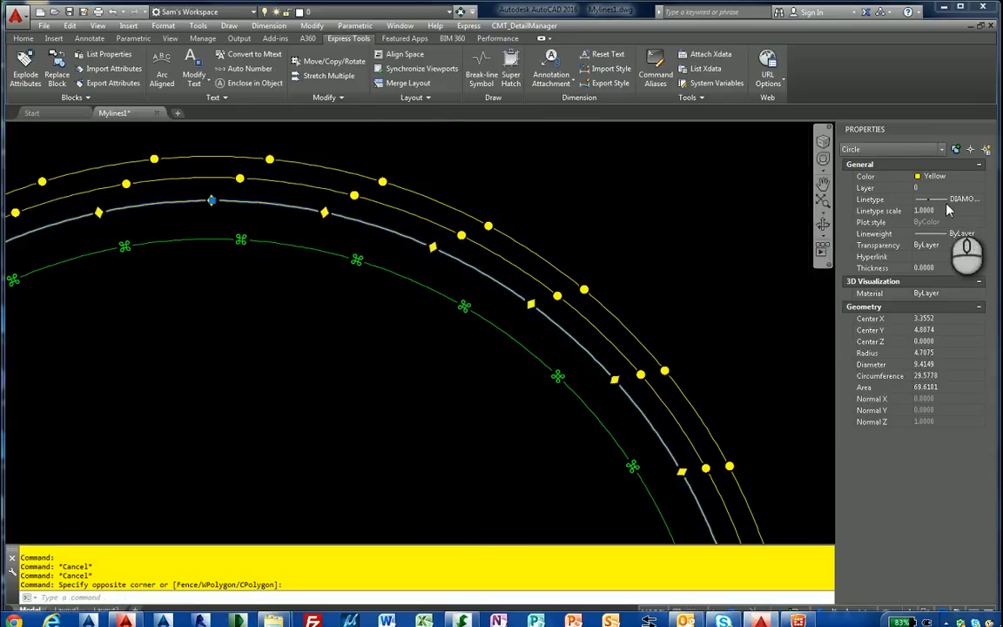
left_click(978, 176)
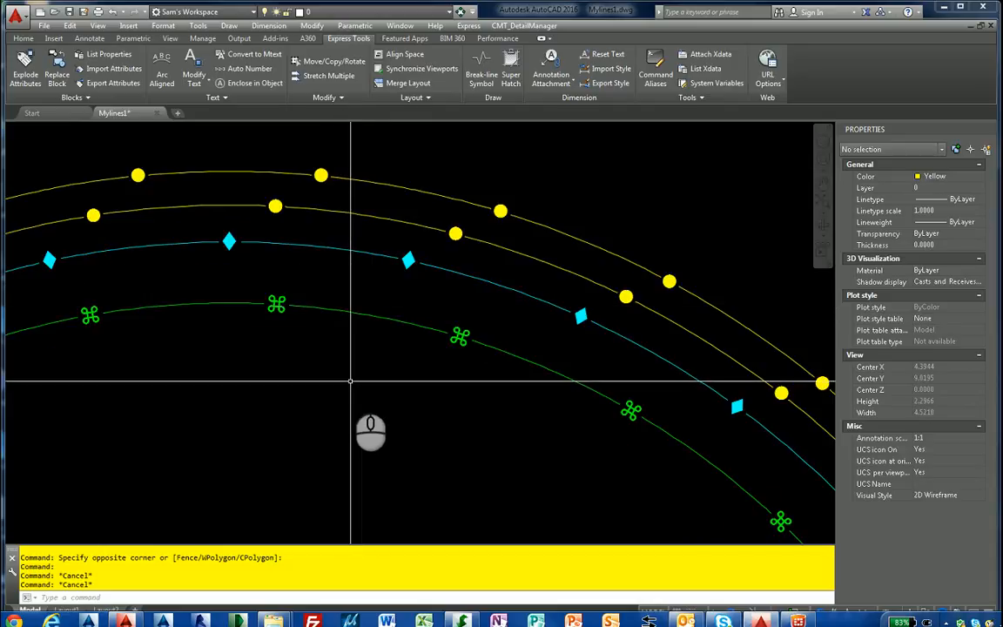
type("sty")
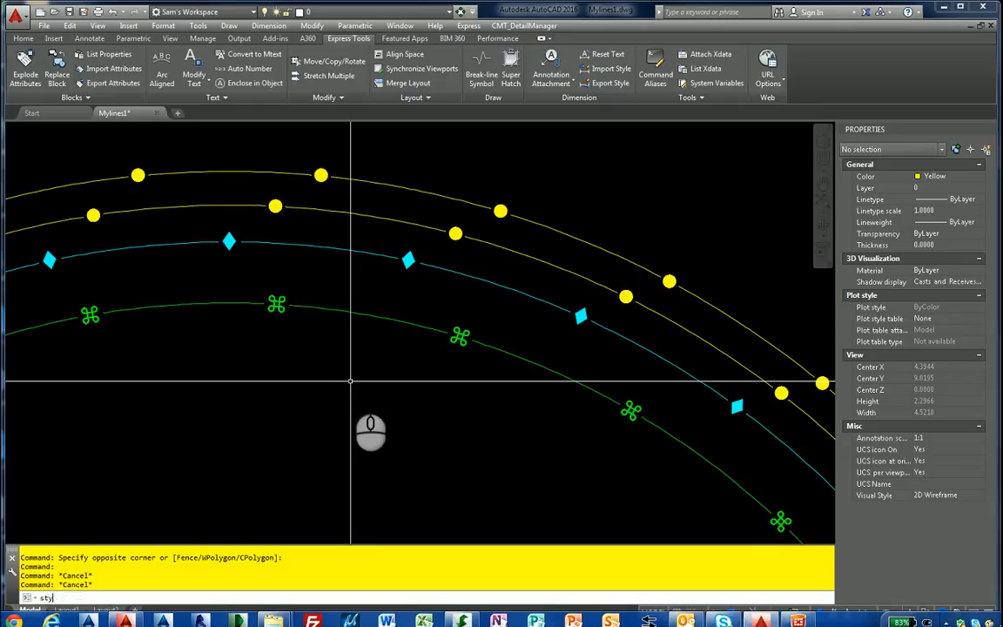
key("Return")
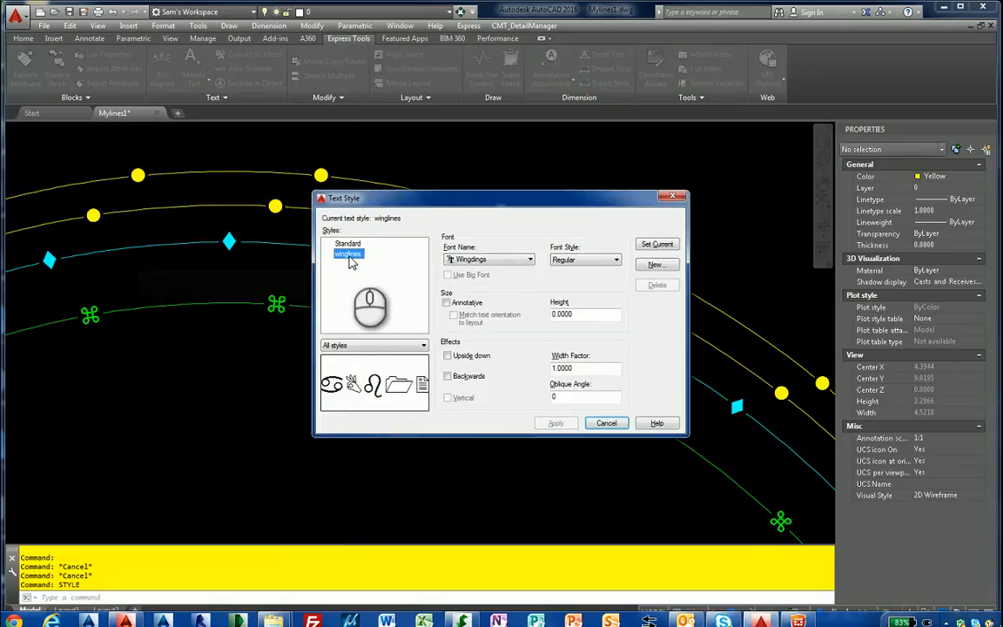
mouse_move(476, 266)
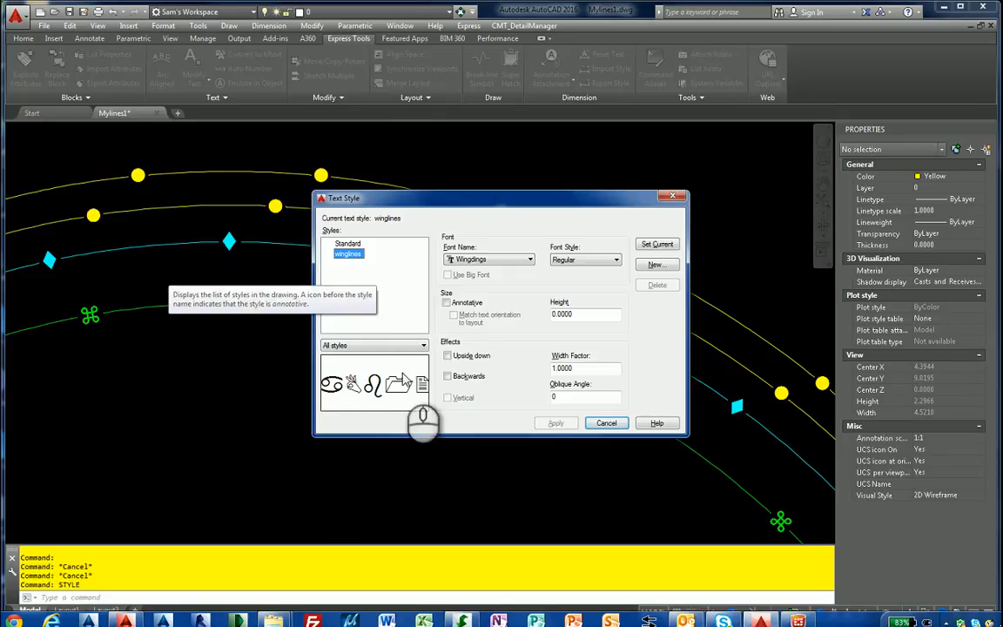
left_click(606, 422)
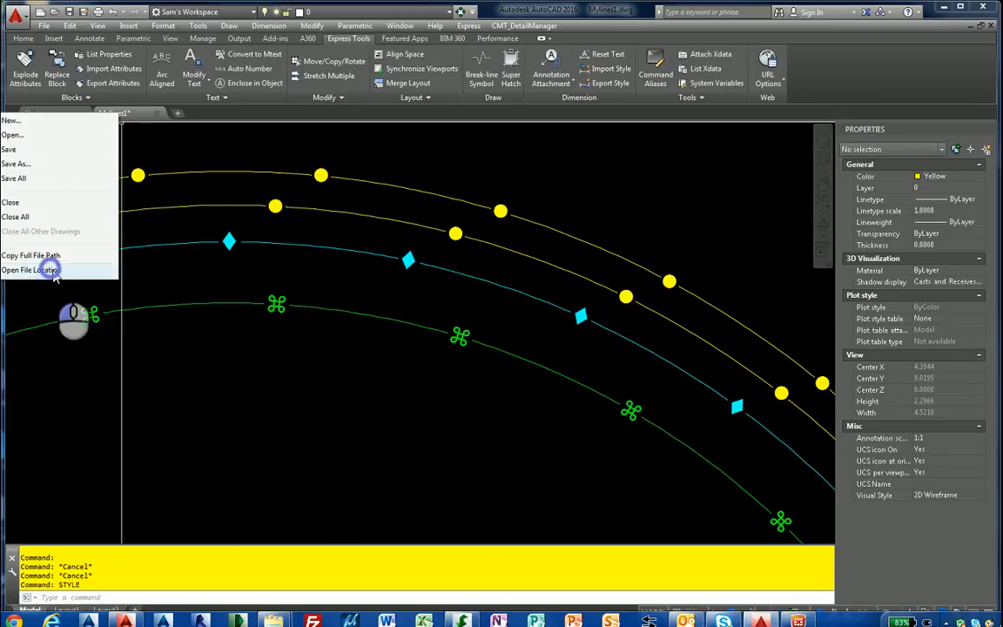
Open mynewlines.lin from the drawing's folder, read it, and close Notepad without saving.
left_click(31, 270)
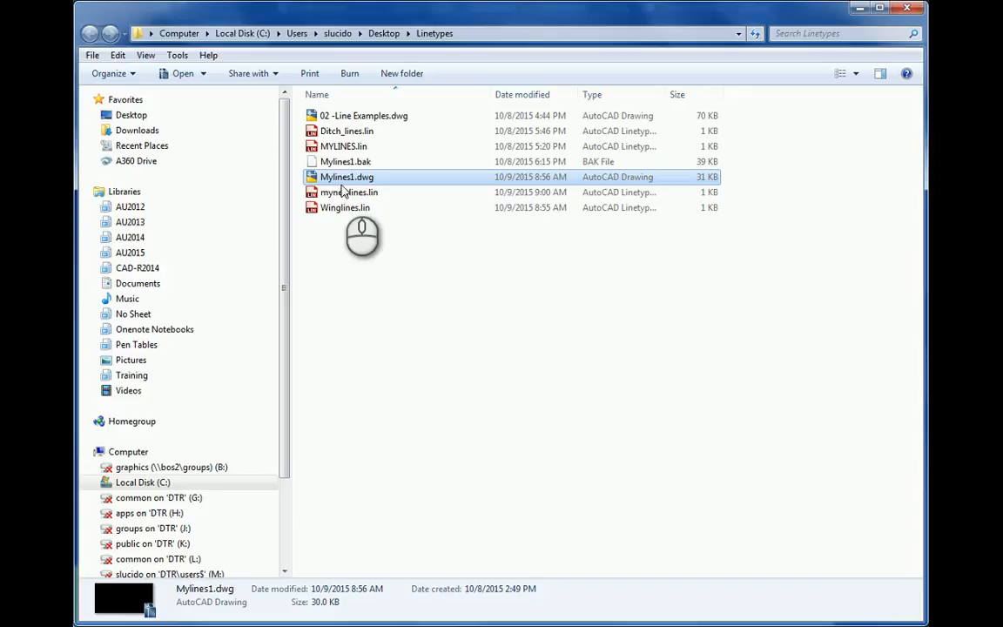
double_click(349, 191)
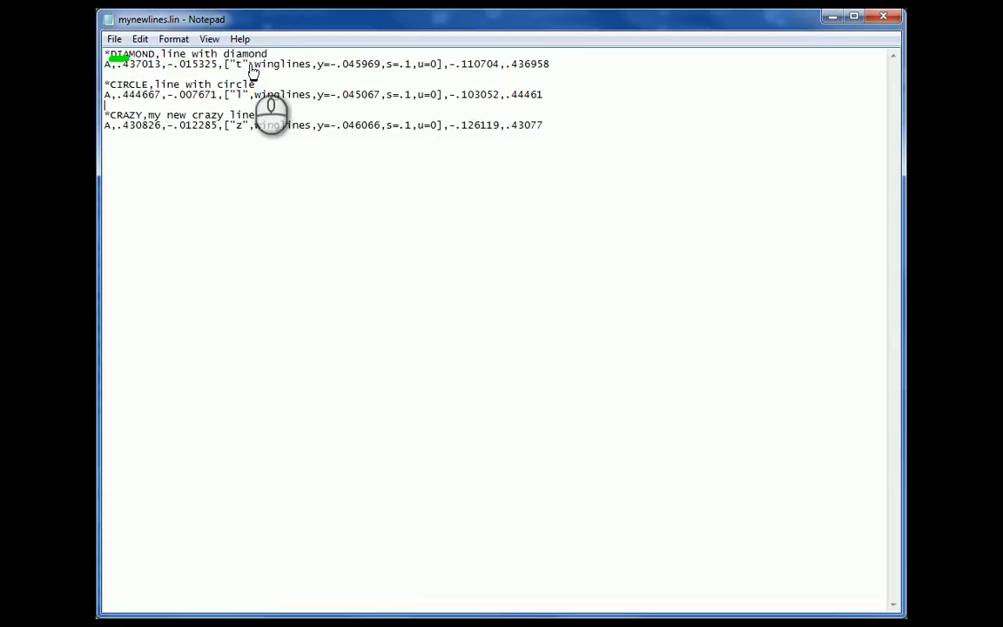
mouse_move(129, 122)
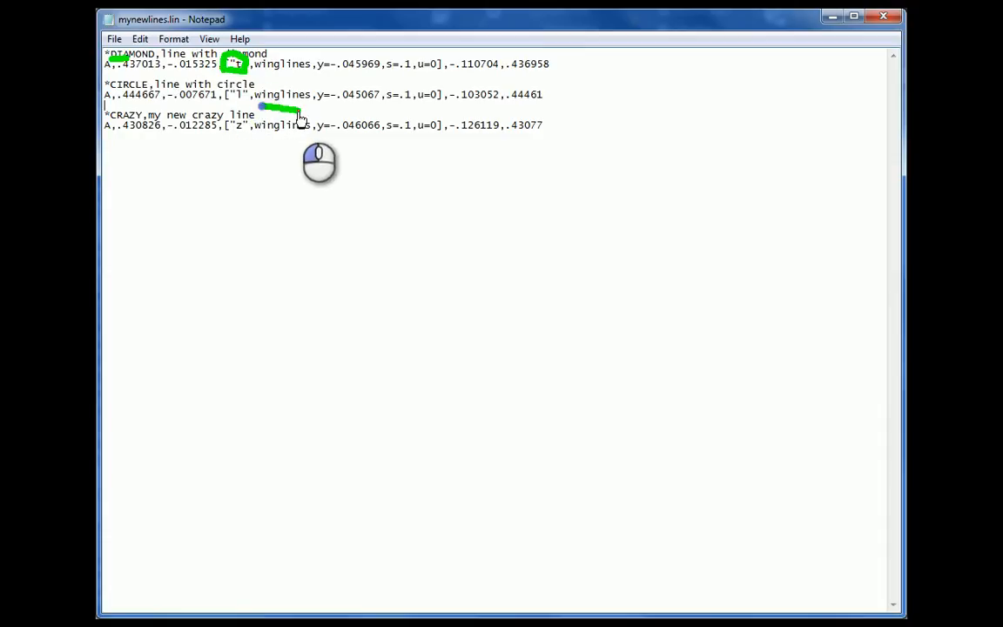
mouse_move(879, 19)
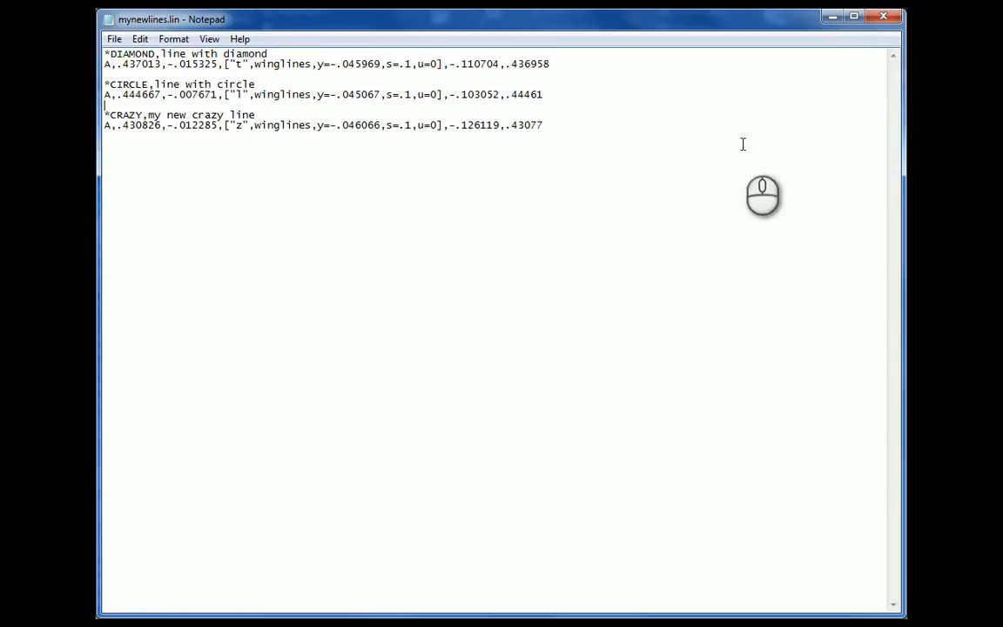
left_click(882, 15)
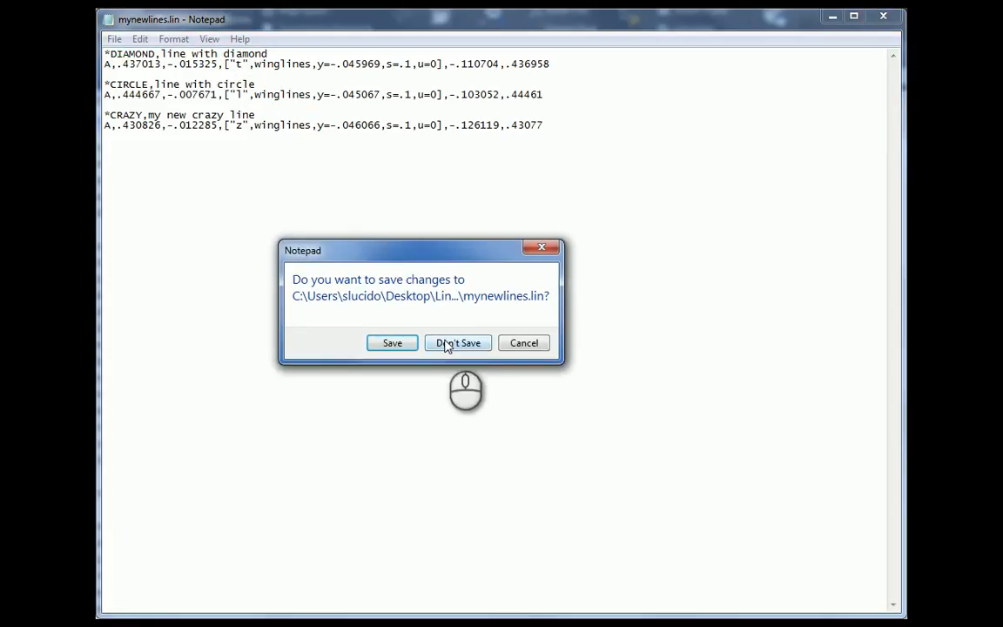
left_click(457, 343)
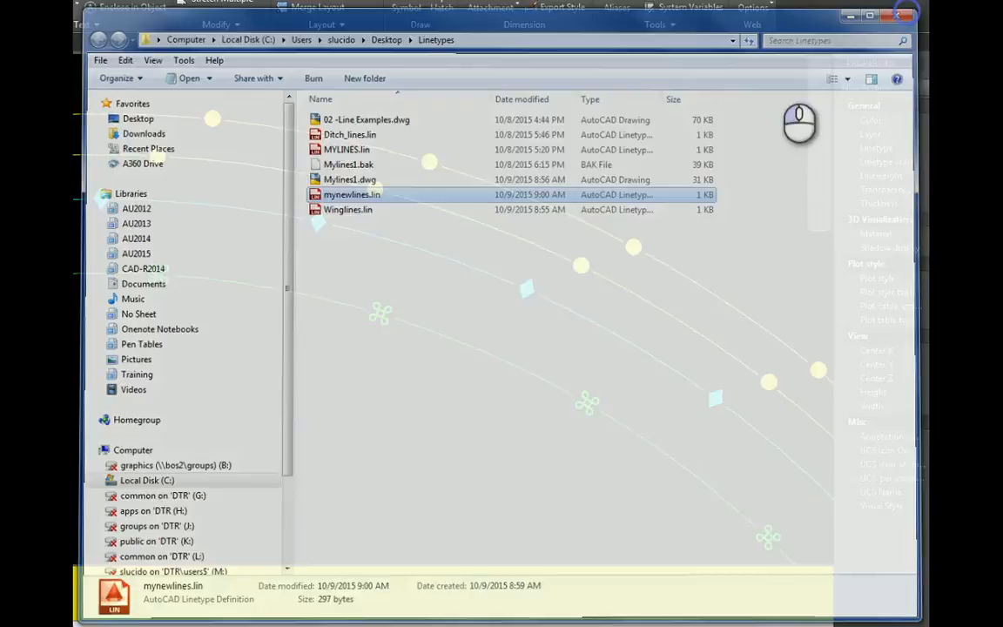